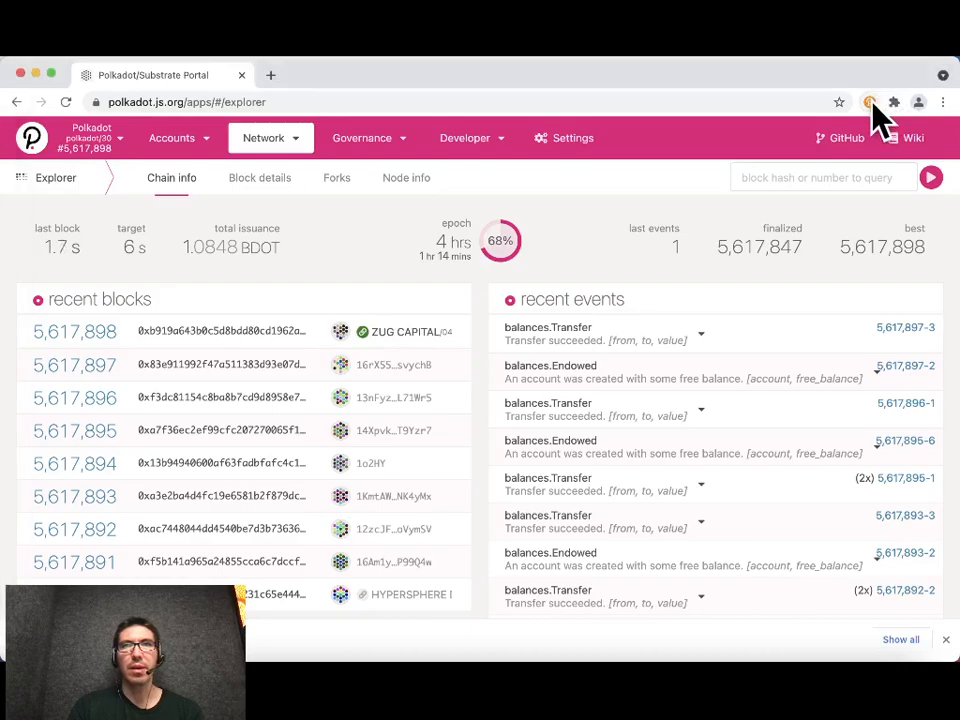
Step: Switch the portal from Polkadot to the Kusama network using the OnFinality provider
left_click(869, 102)
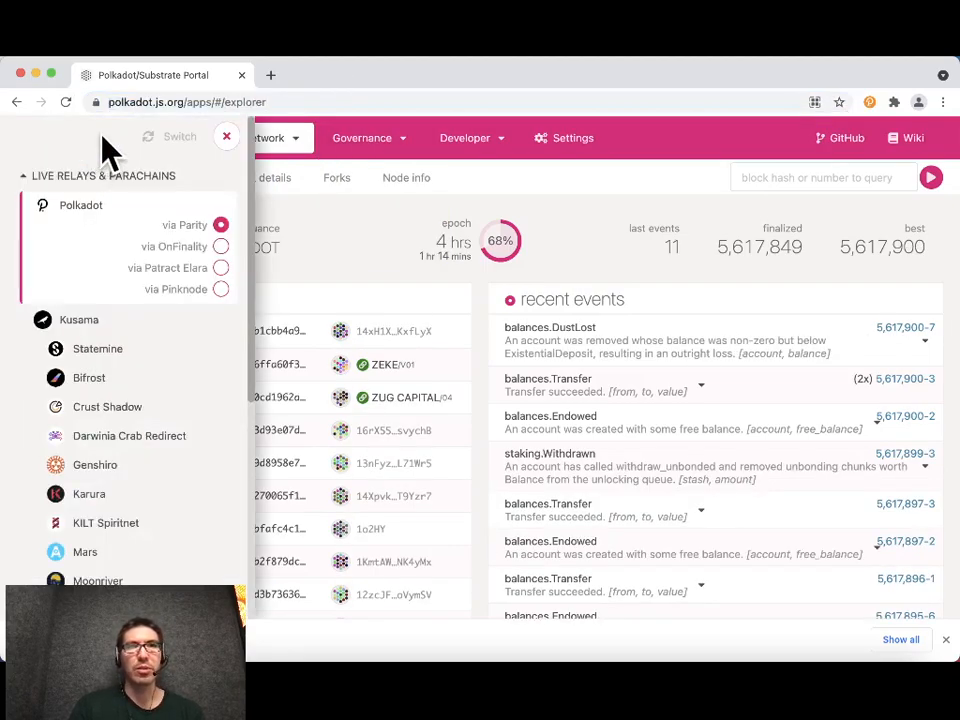
left_click(226, 135)
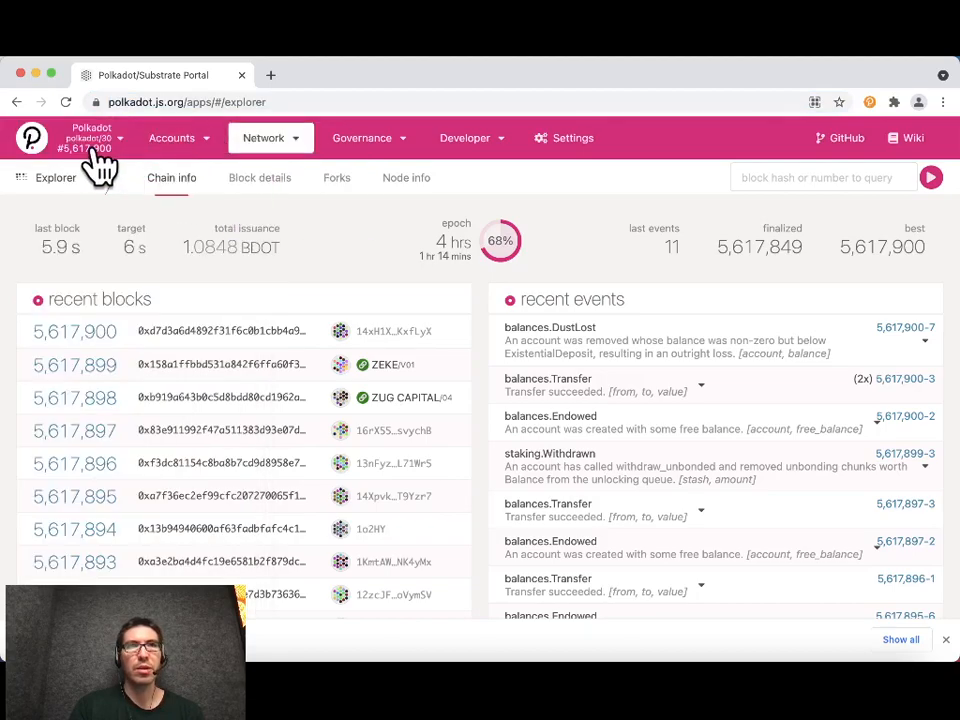
left_click(90, 138)
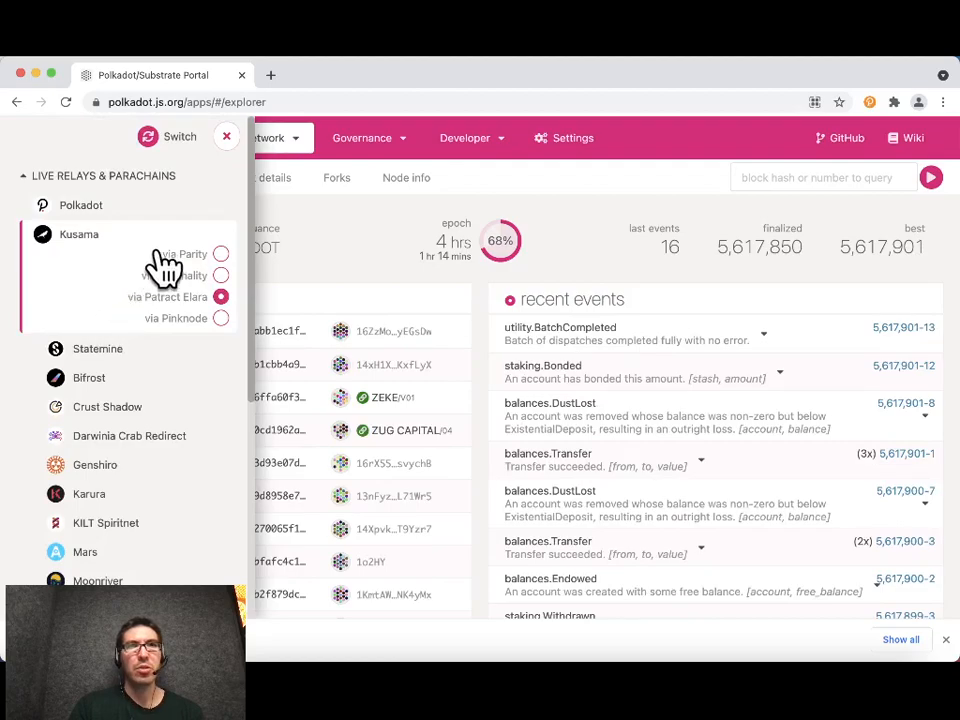
left_click(221, 275)
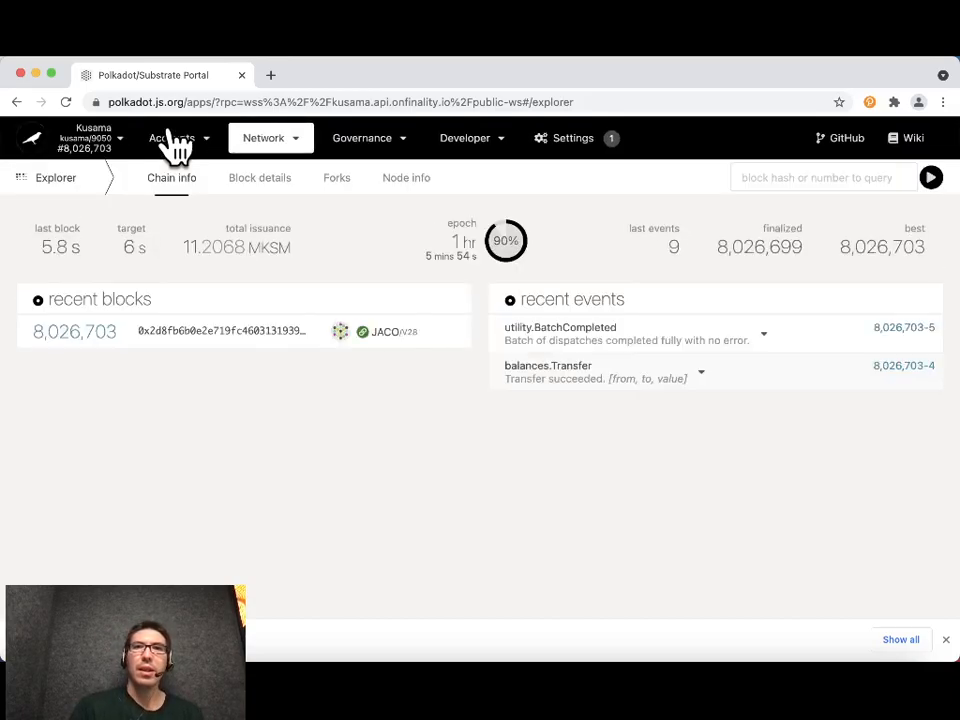
left_click(171, 138)
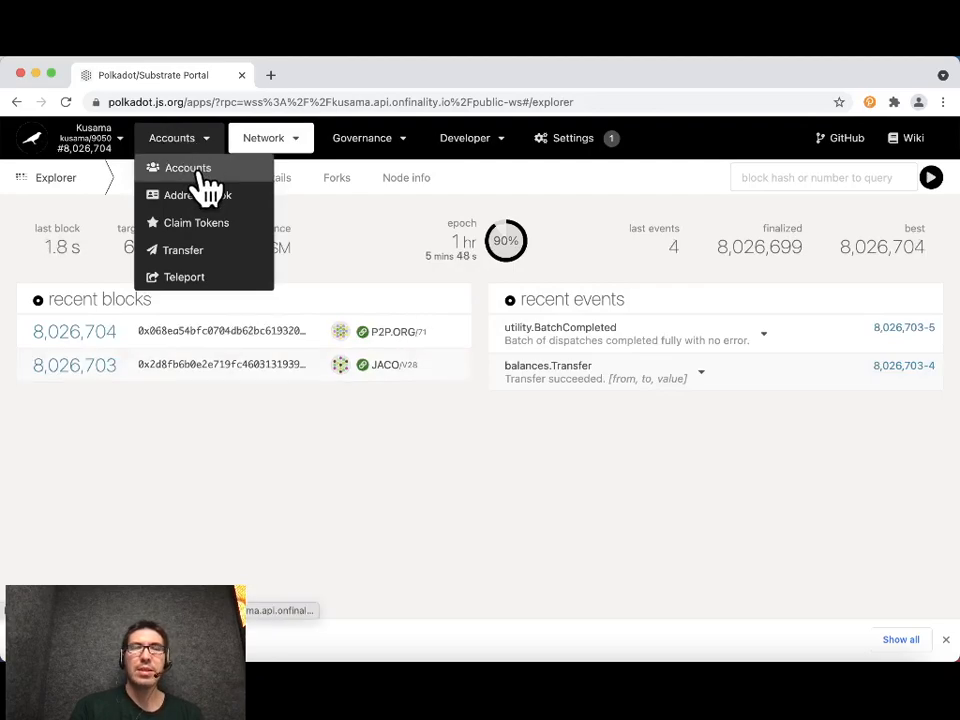
Step: View the accounts page, the Kusama parachains overview, then the Parathreads list
left_click(187, 167)
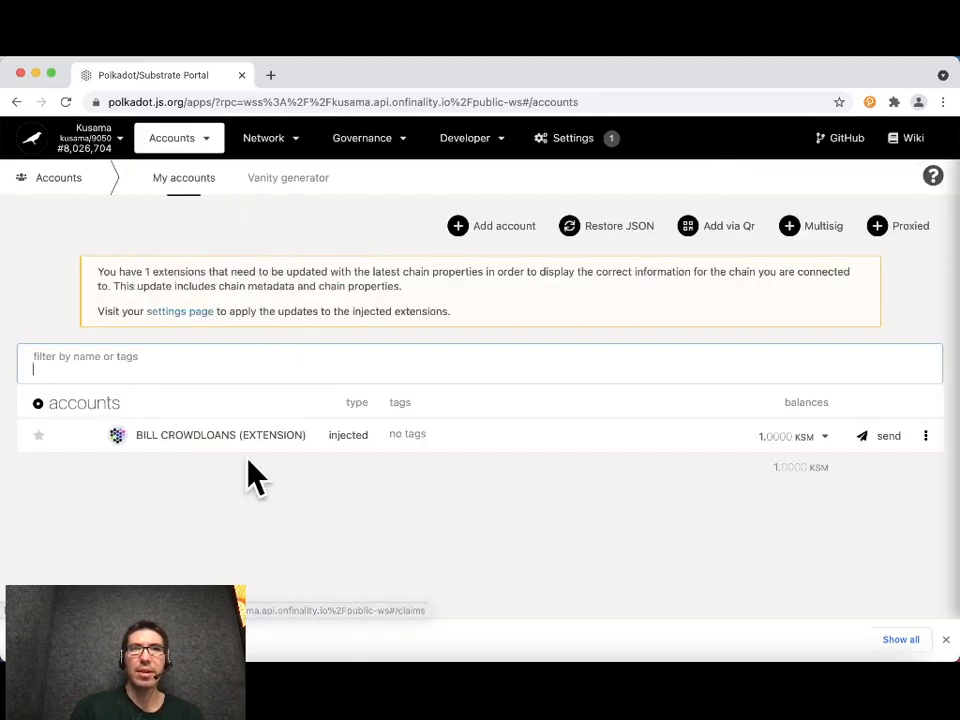
mouse_move(780, 460)
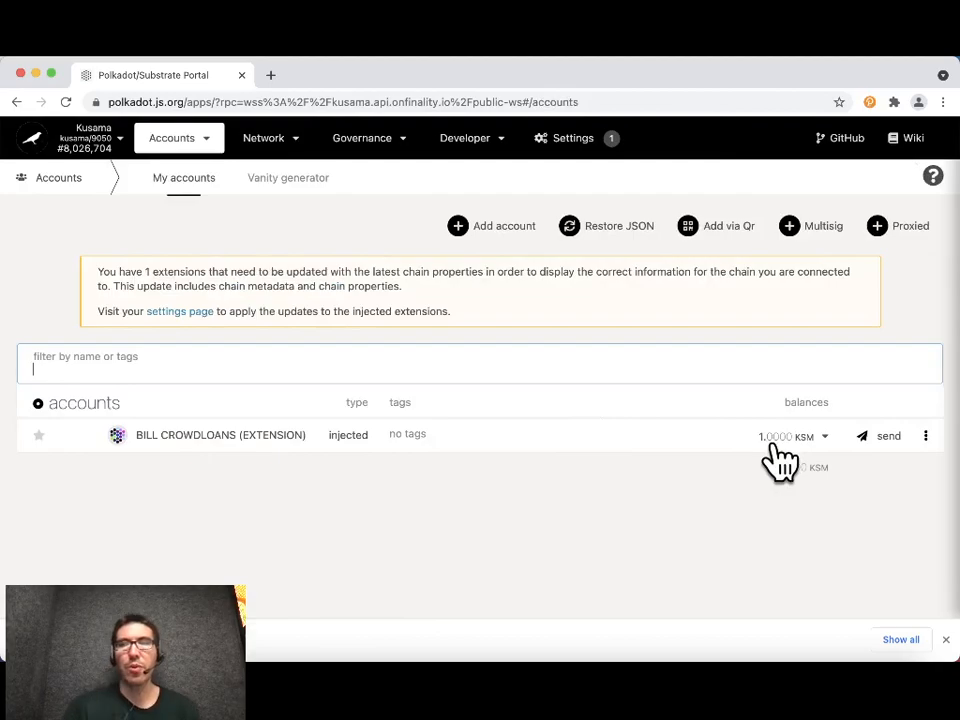
mouse_move(470, 305)
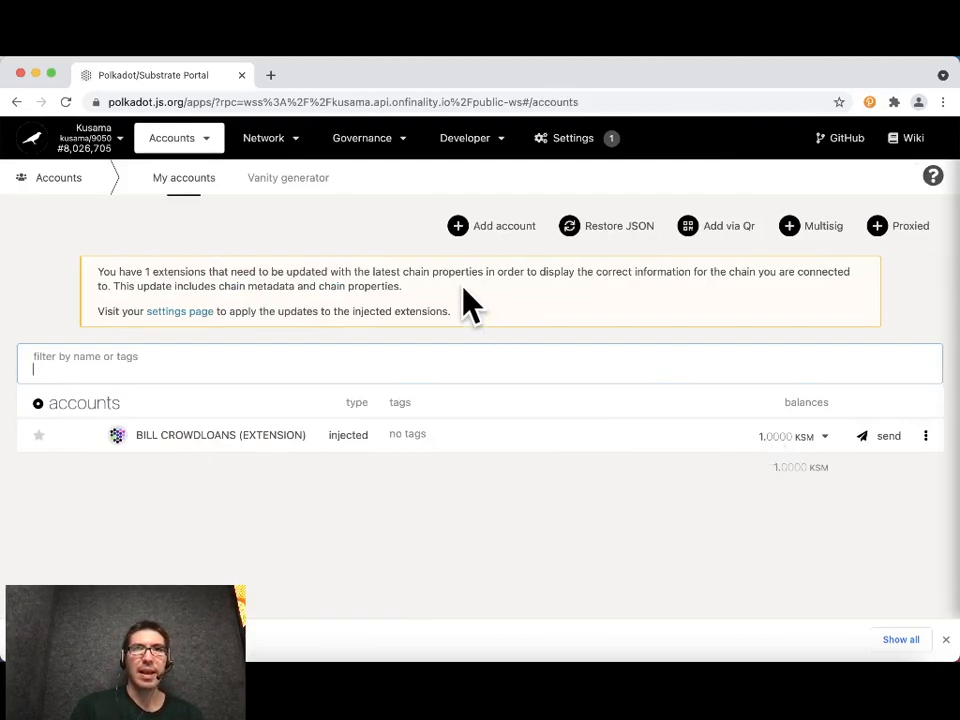
left_click(263, 138)
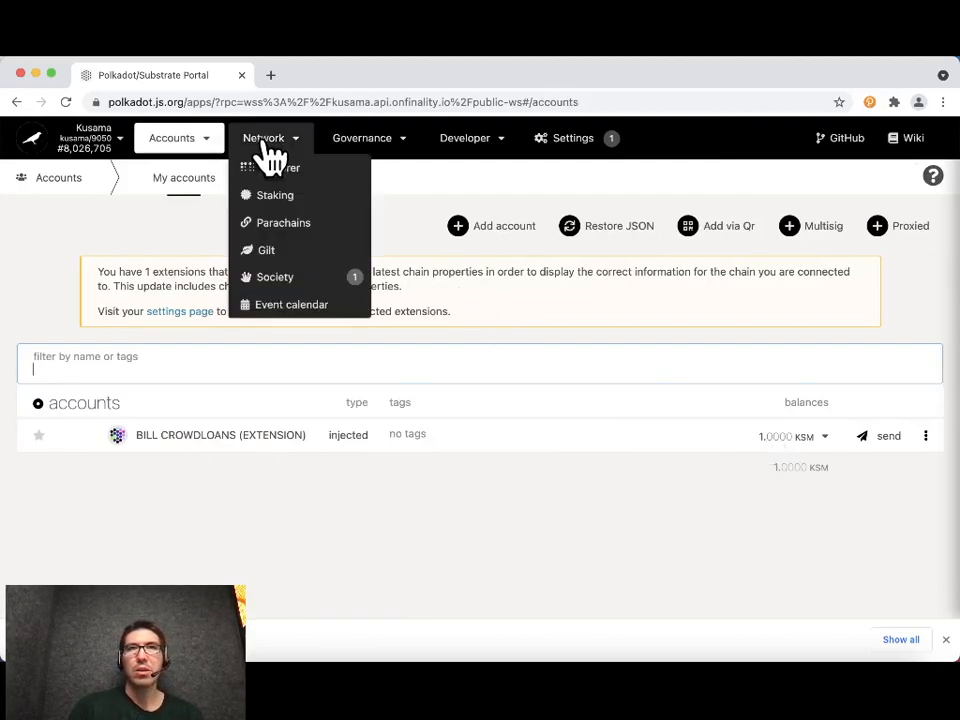
mouse_move(300, 167)
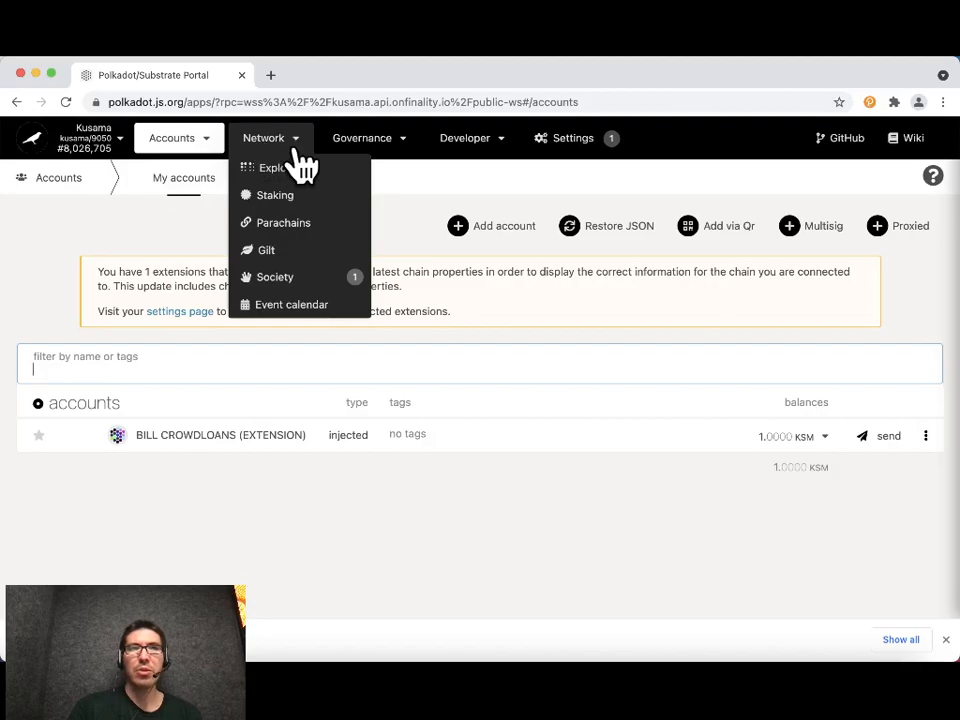
left_click(283, 222)
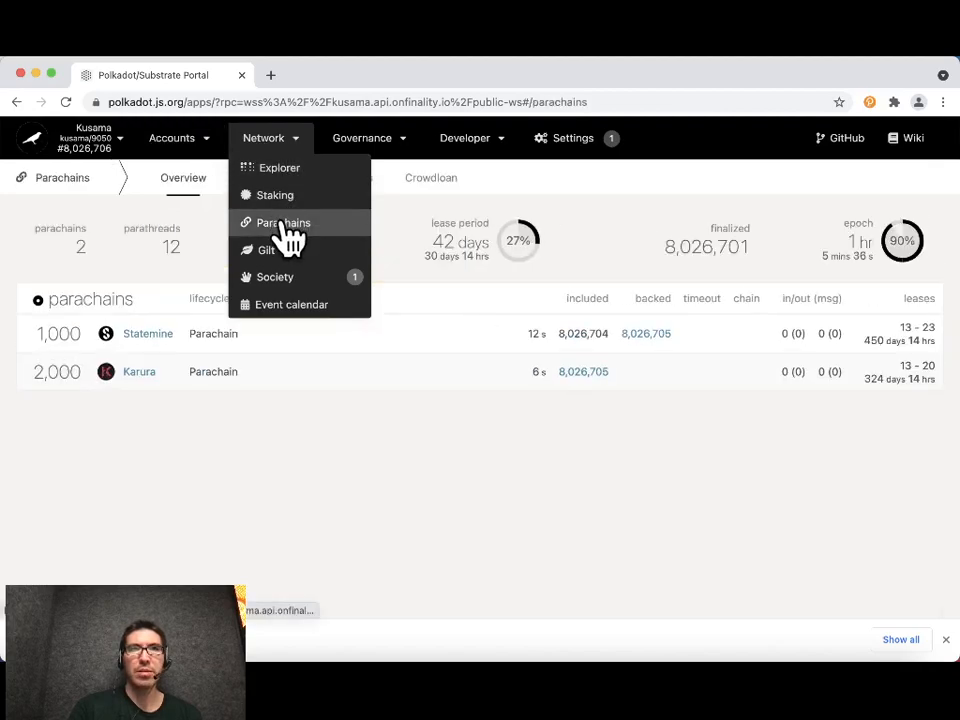
left_click(283, 222)
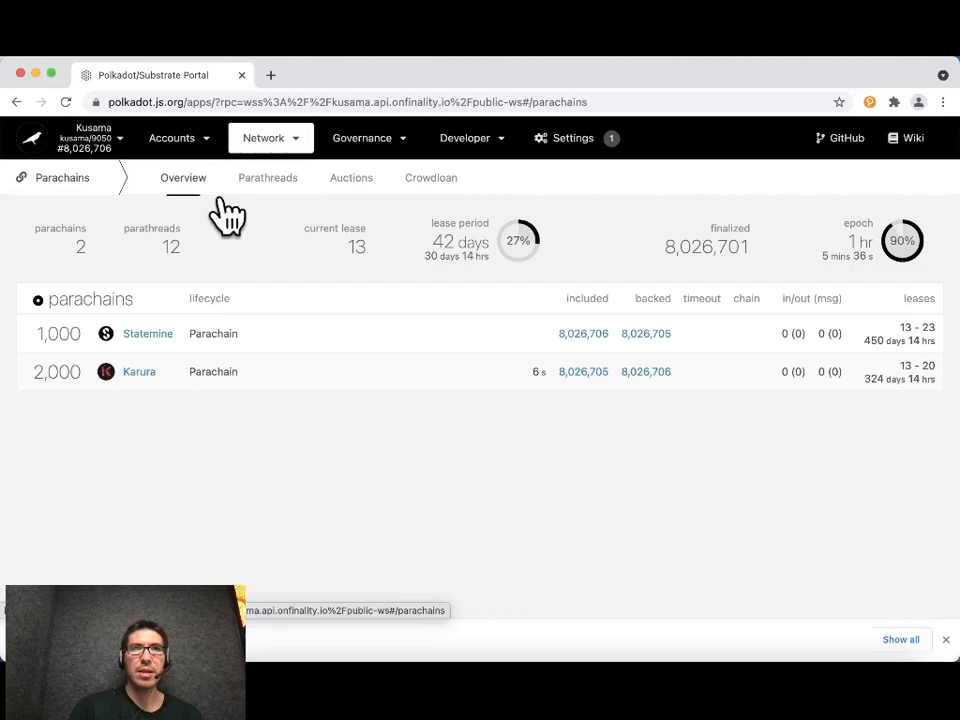
mouse_move(727, 225)
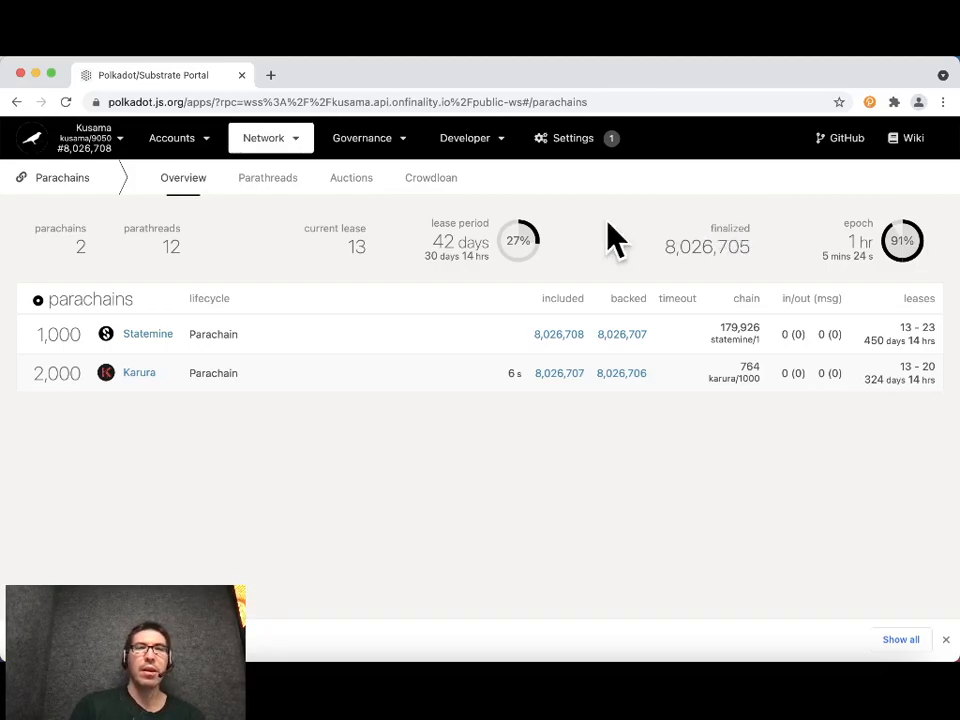
left_click(268, 177)
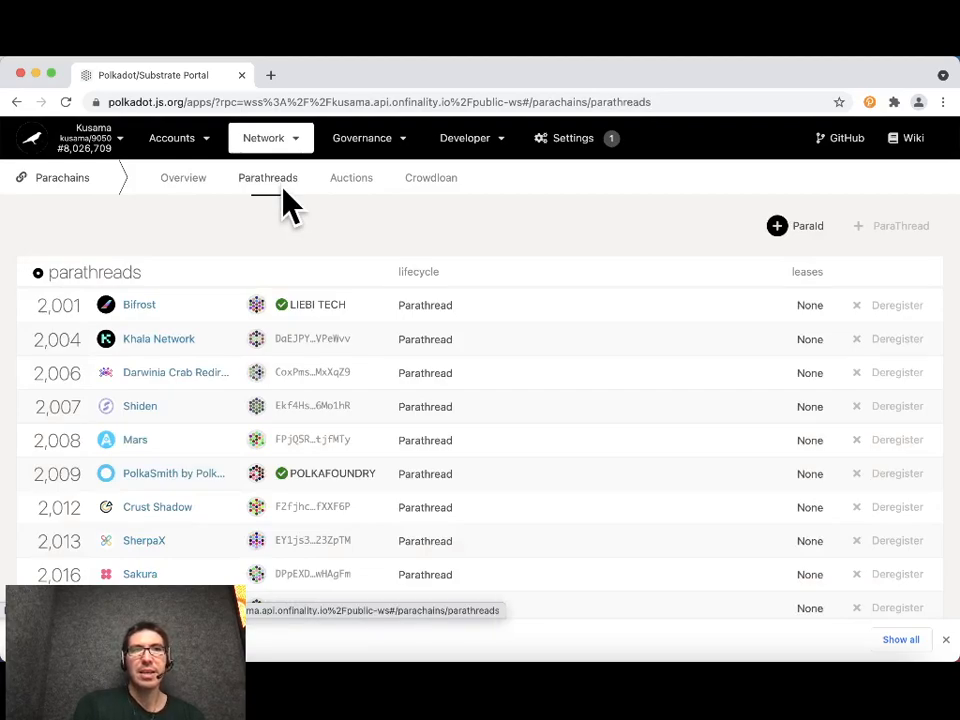
Step: Scroll the parathreads and view the auction with Moonriver's ~115,370 KSM bid for leases 13–20
scroll("down", 3)
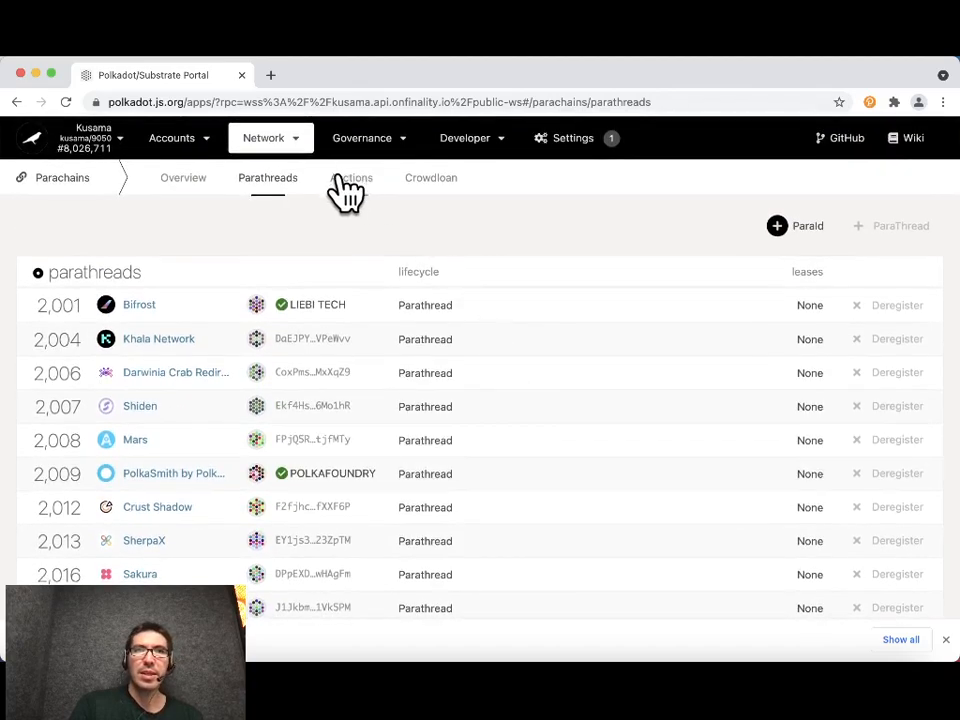
mouse_move(351, 177)
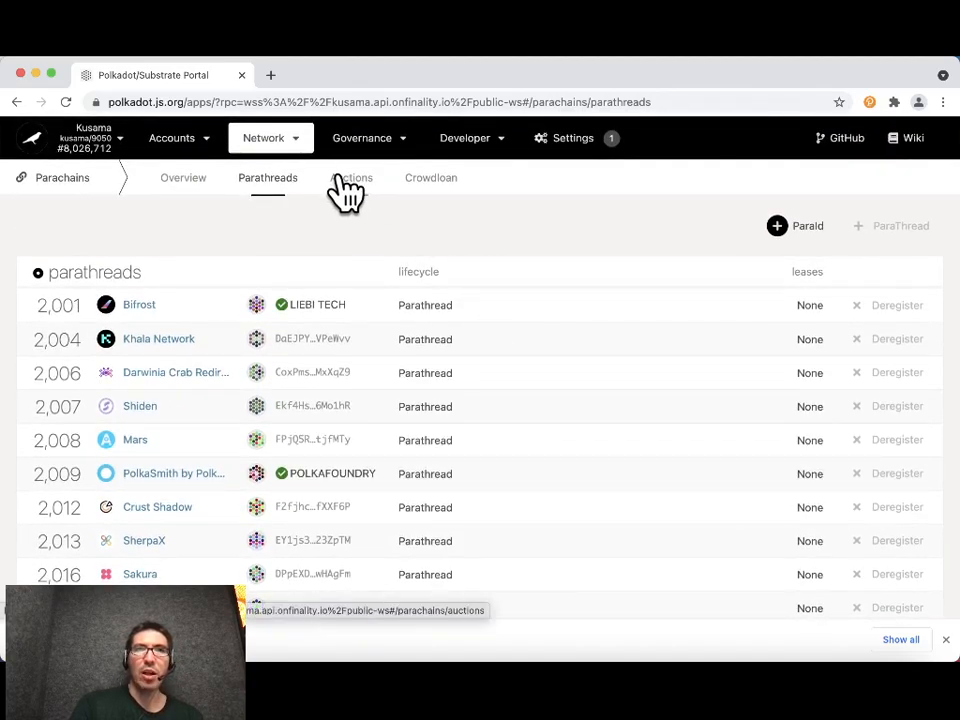
left_click(351, 177)
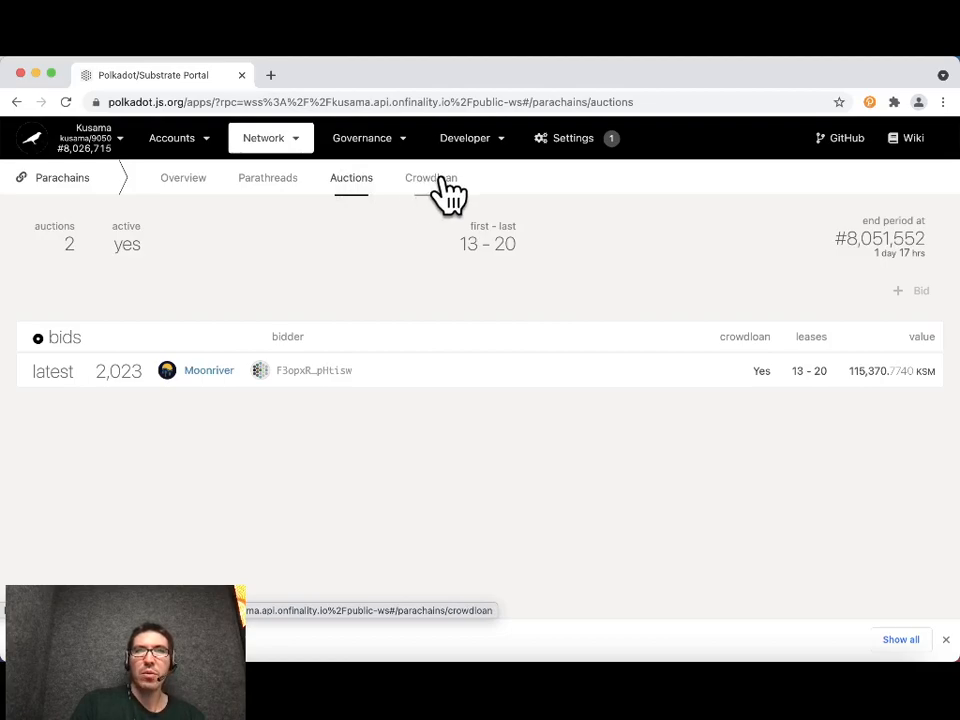
Step: Show the crowdloan funds and scroll to Karura's completed Winner entry
left_click(431, 177)
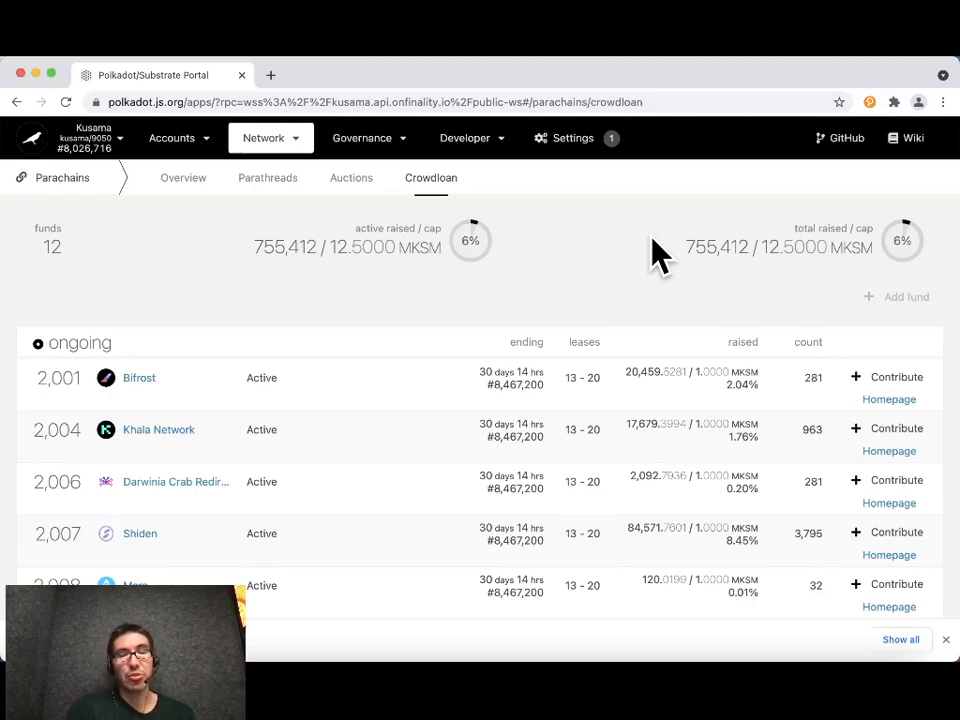
scroll("down", 3)
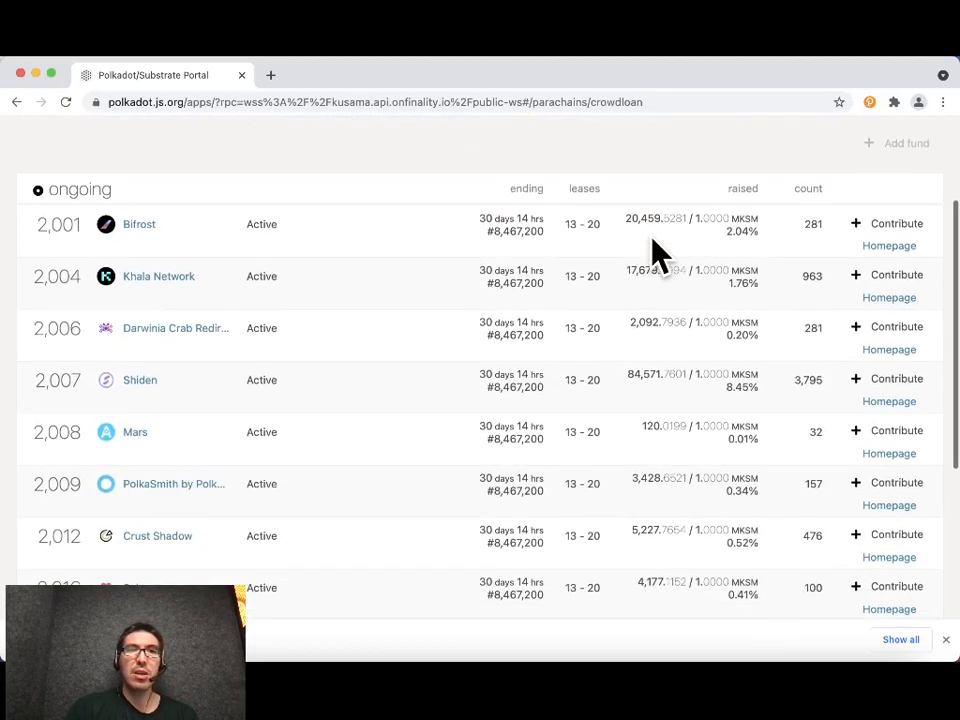
scroll("down", 3)
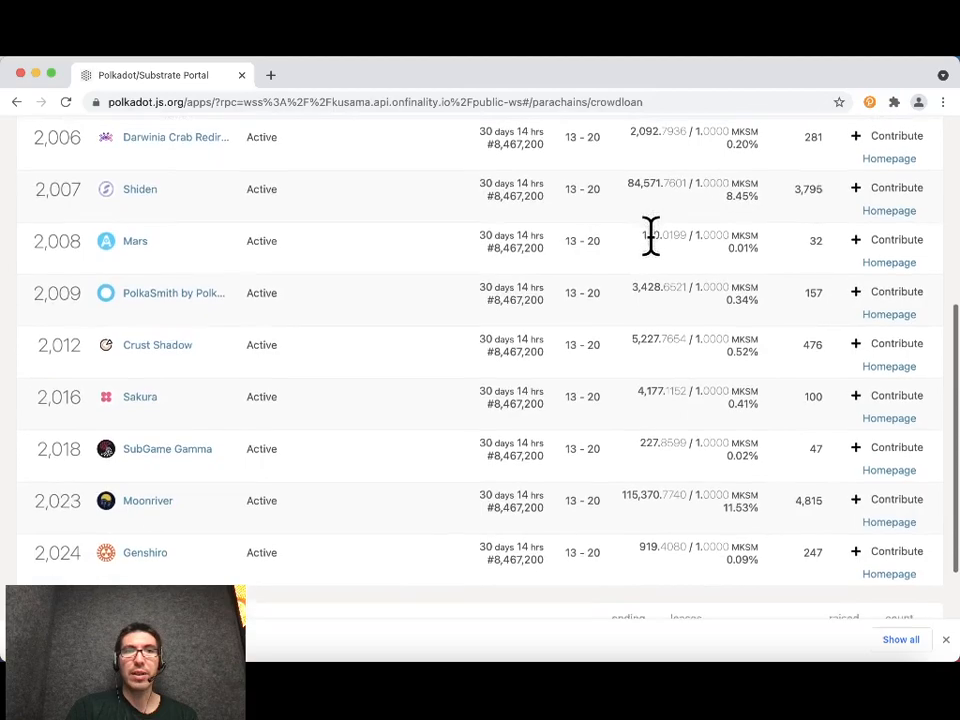
scroll("down", 3)
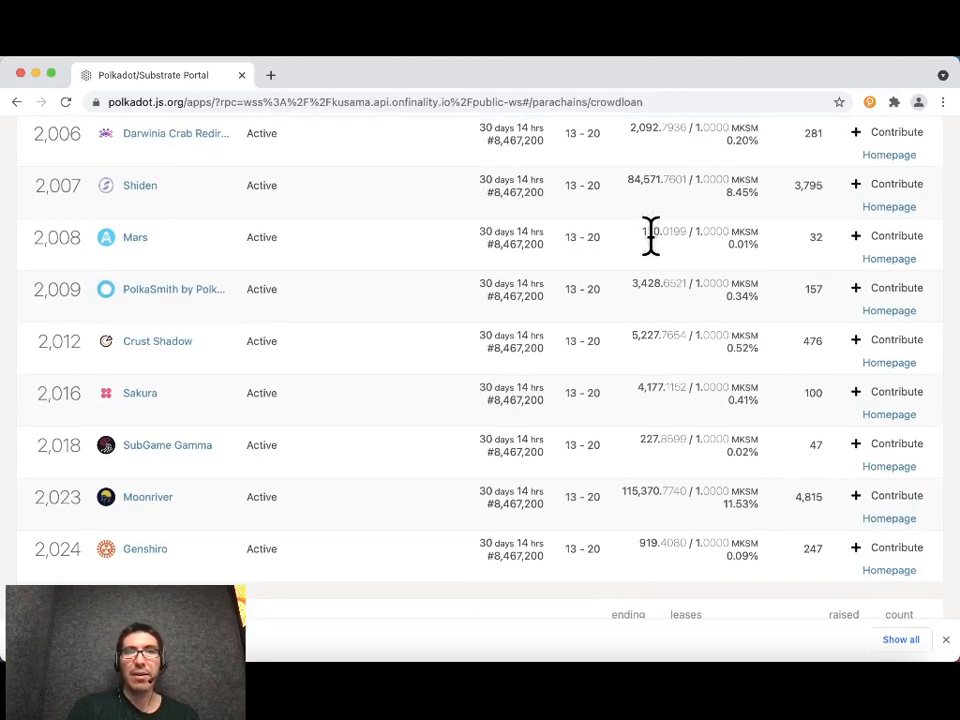
scroll("up", 3)
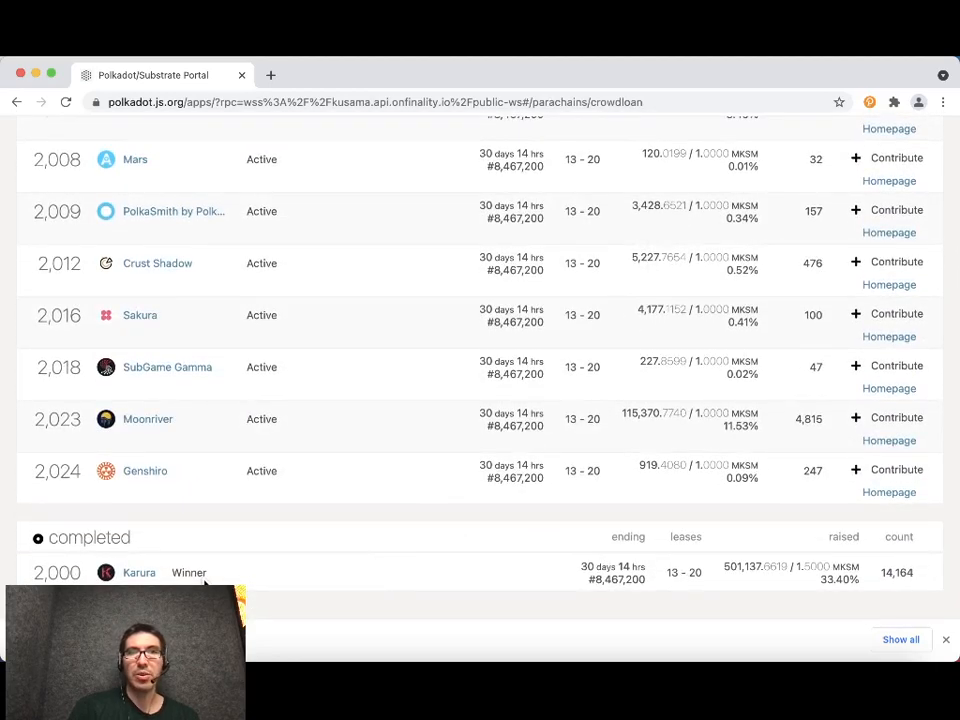
scroll("down", 3)
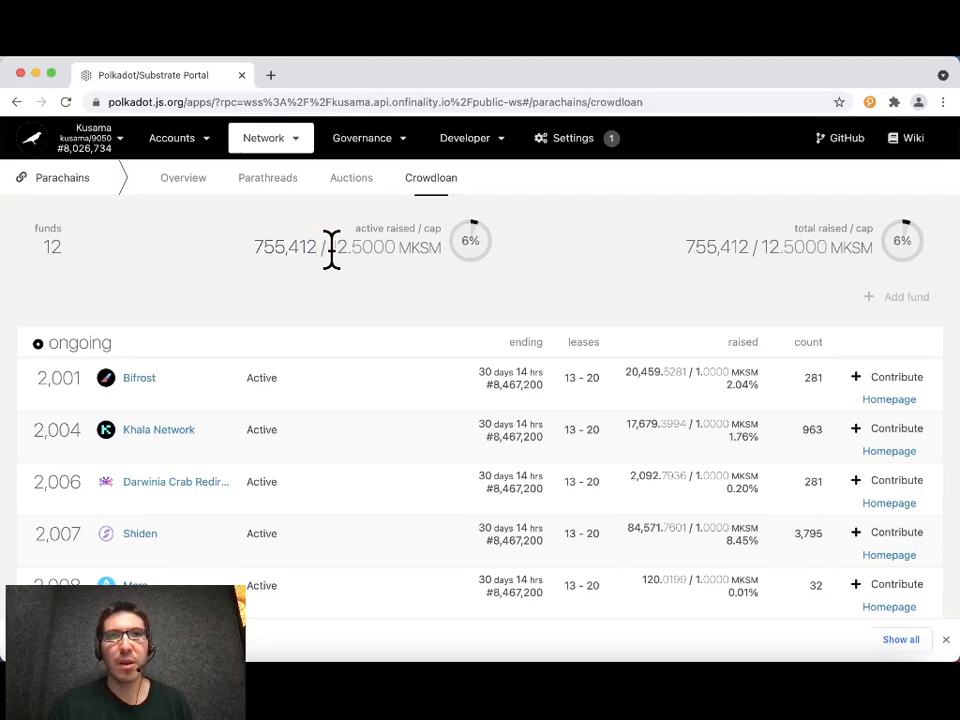
double_click(362, 247)
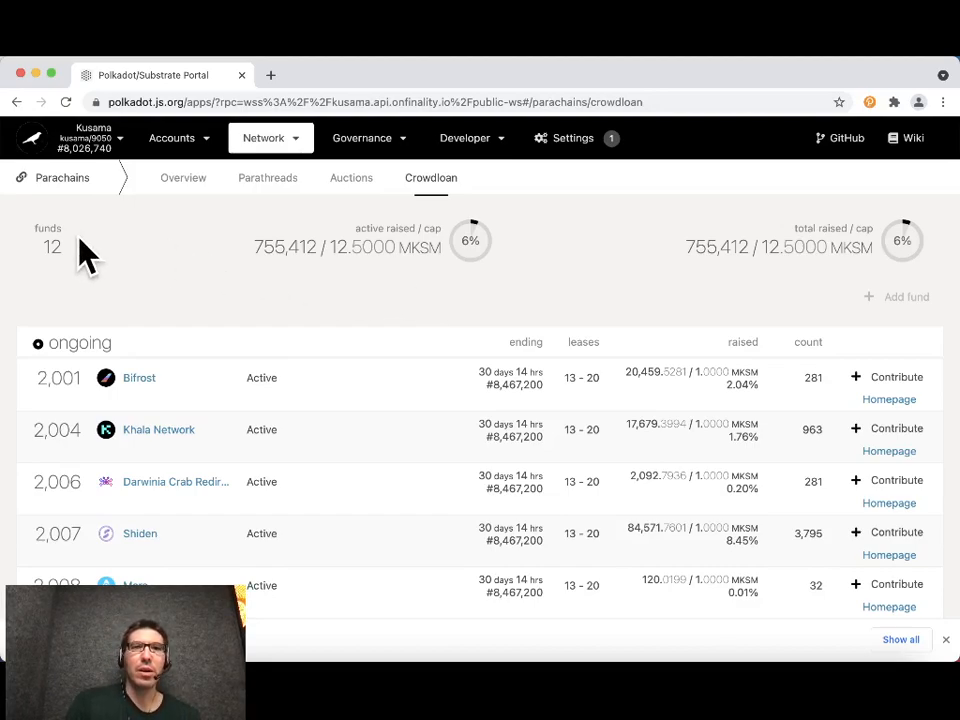
Step: Scroll the crowdloan list from Bifrost through Genshiro and back to the top
scroll("down", 3)
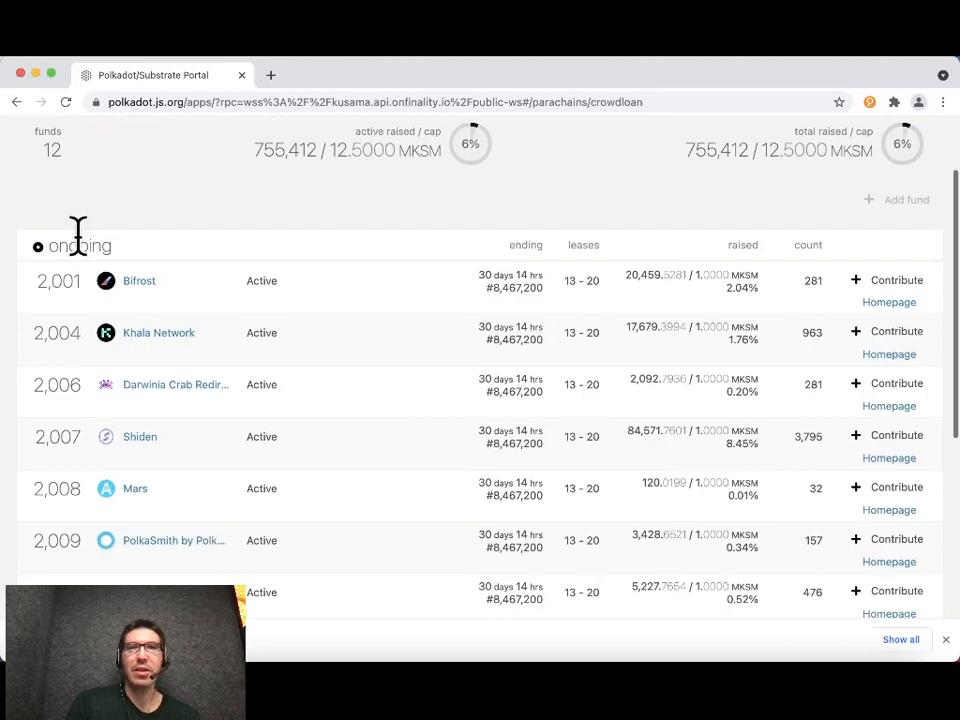
mouse_move(525, 215)
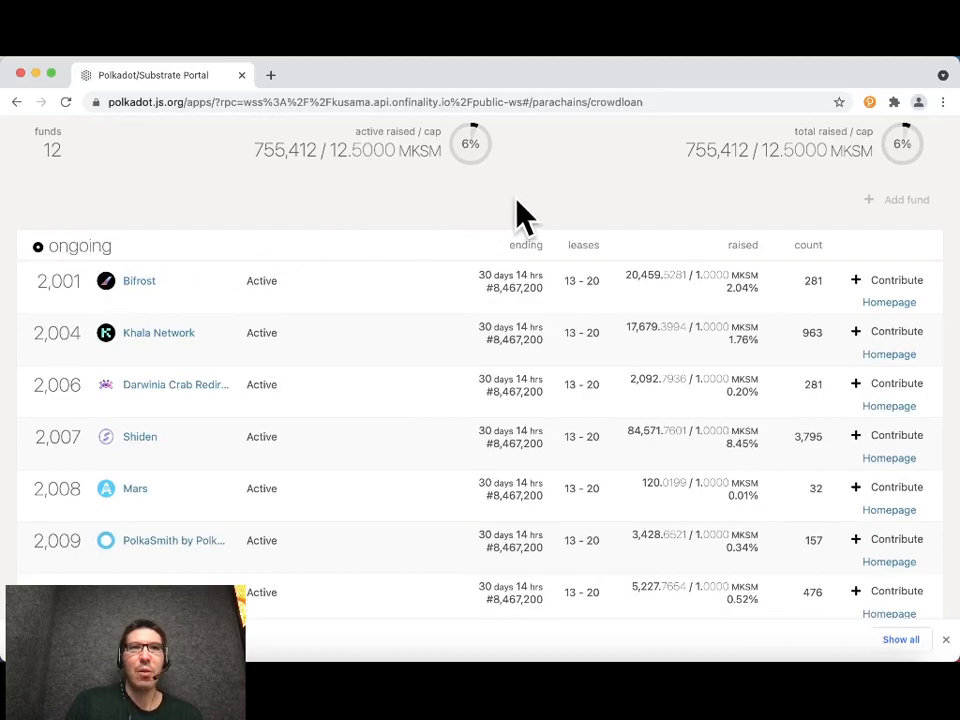
scroll("down", 3)
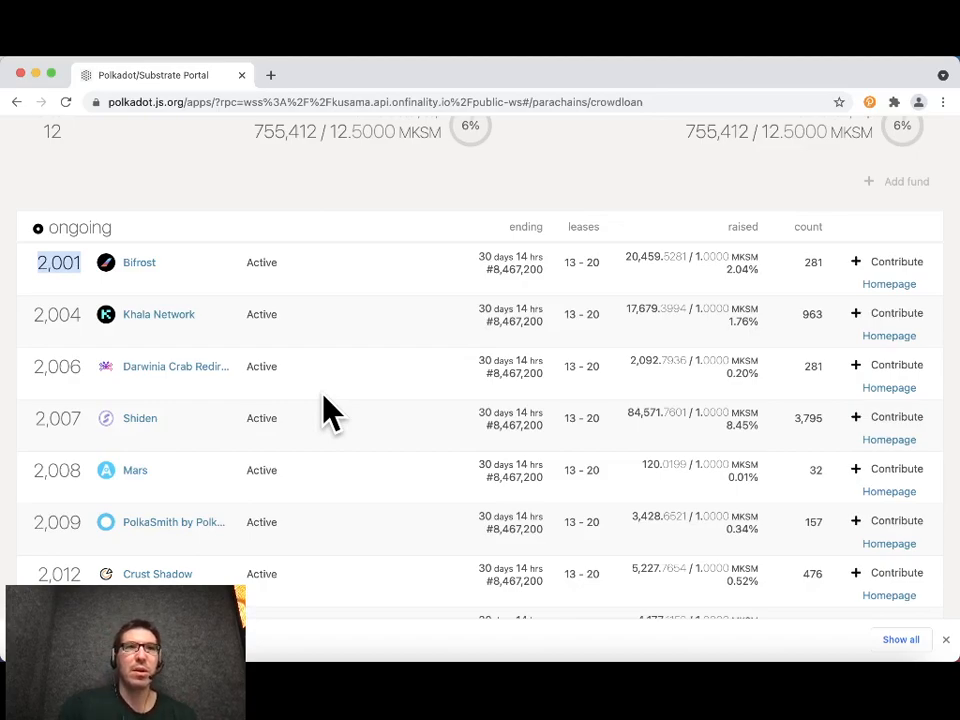
mouse_move(190, 280)
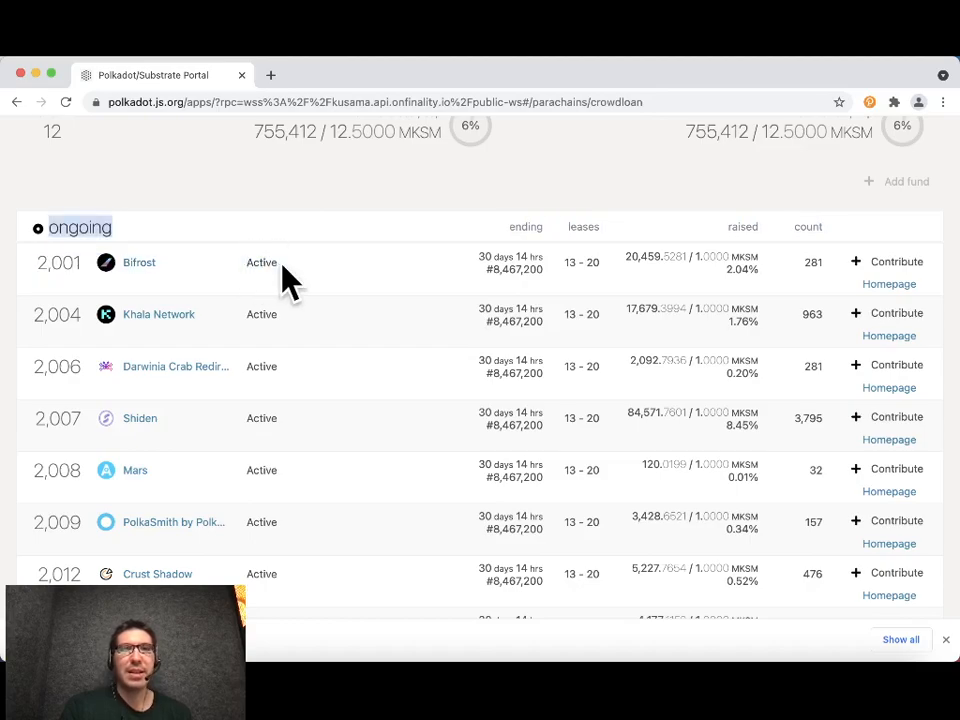
scroll("down", 3)
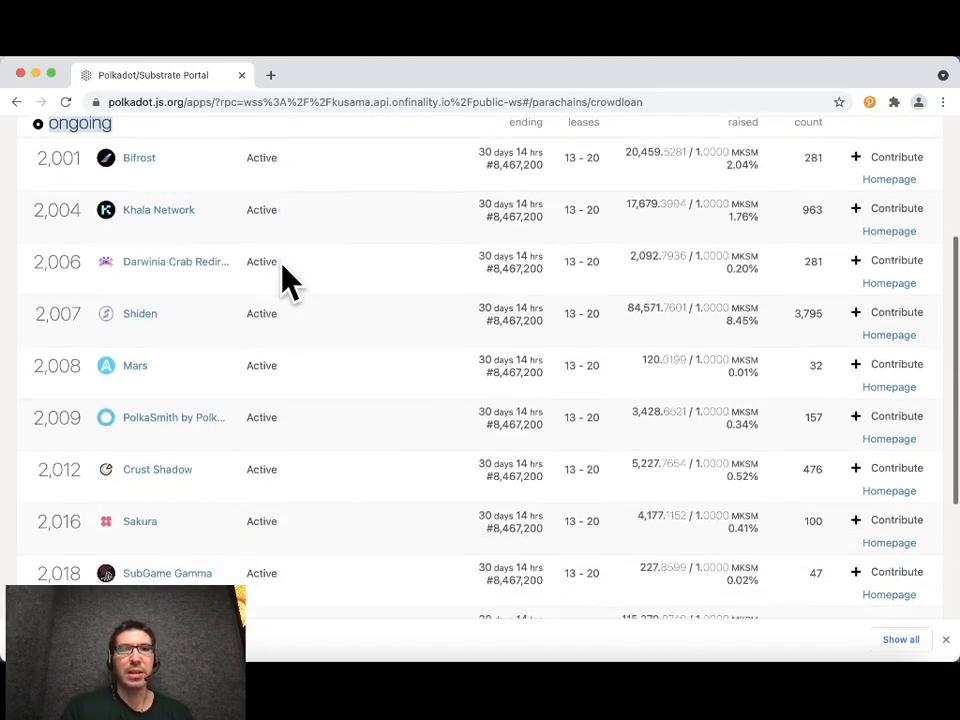
scroll("down", 3)
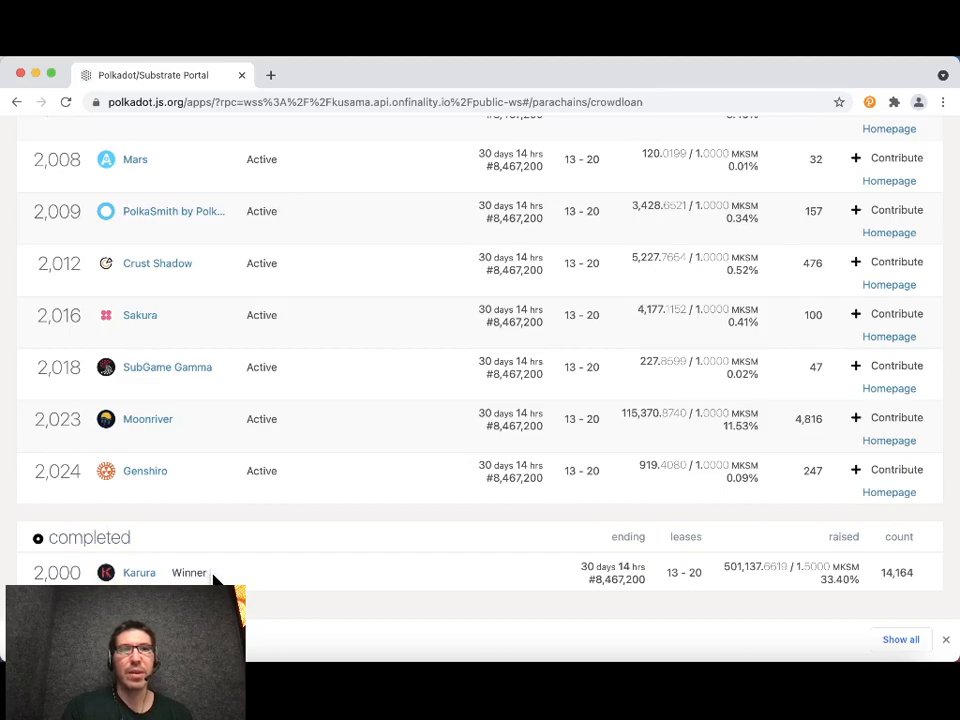
scroll("up", 3)
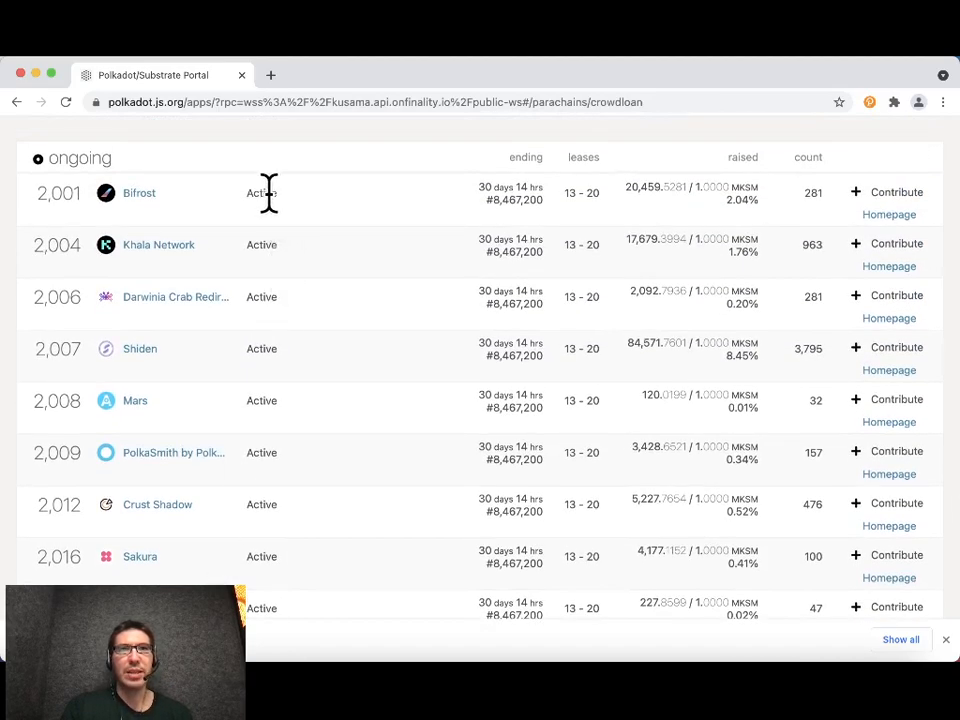
mouse_move(487, 185)
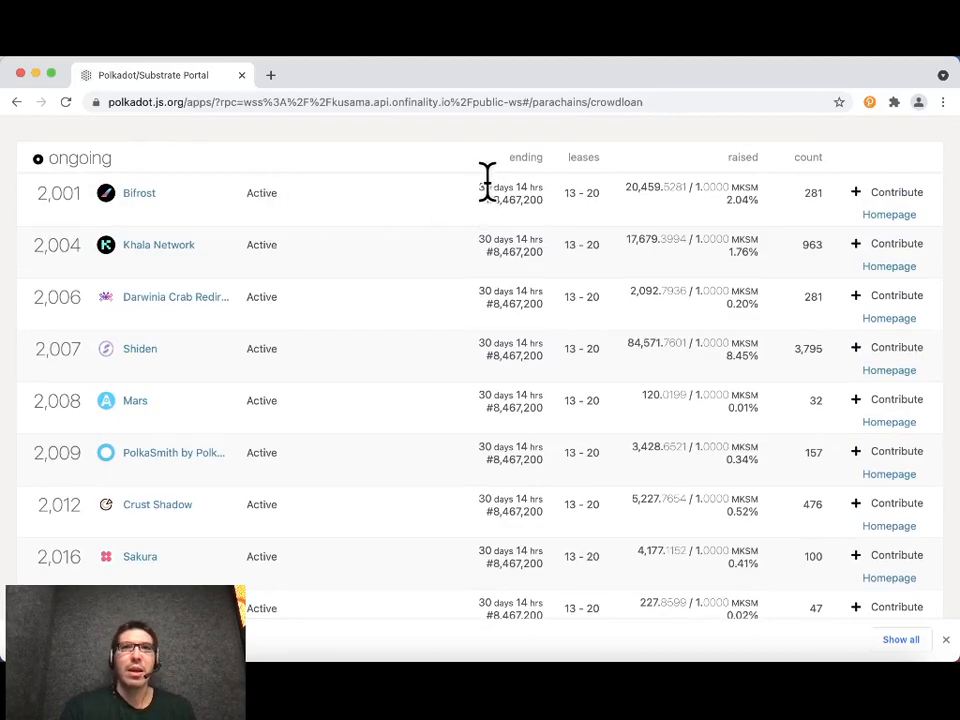
double_click(505, 187)
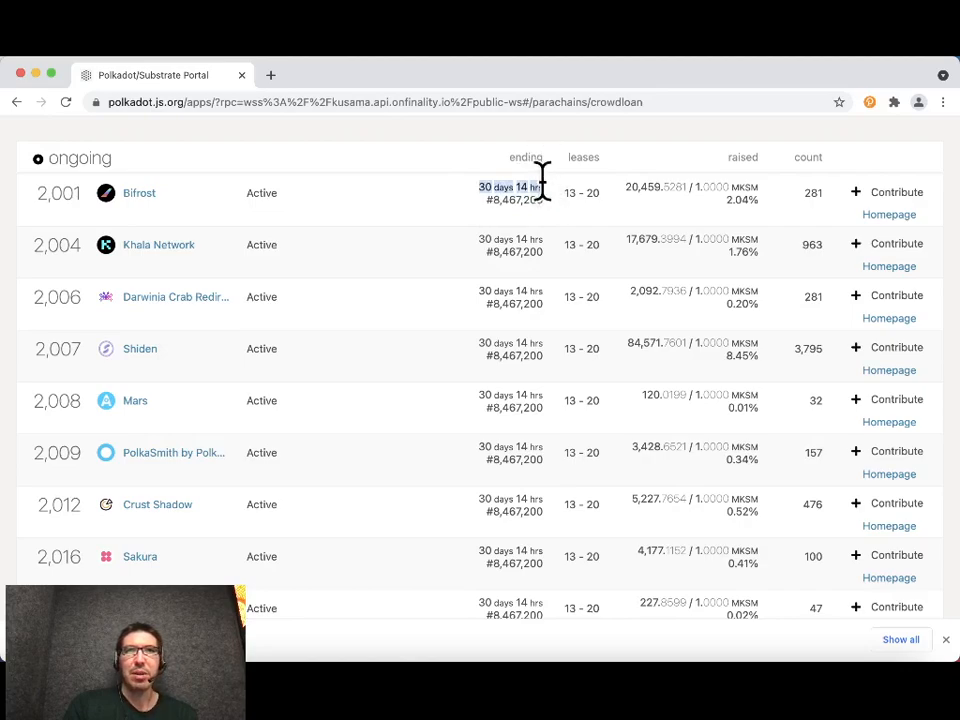
mouse_move(552, 220)
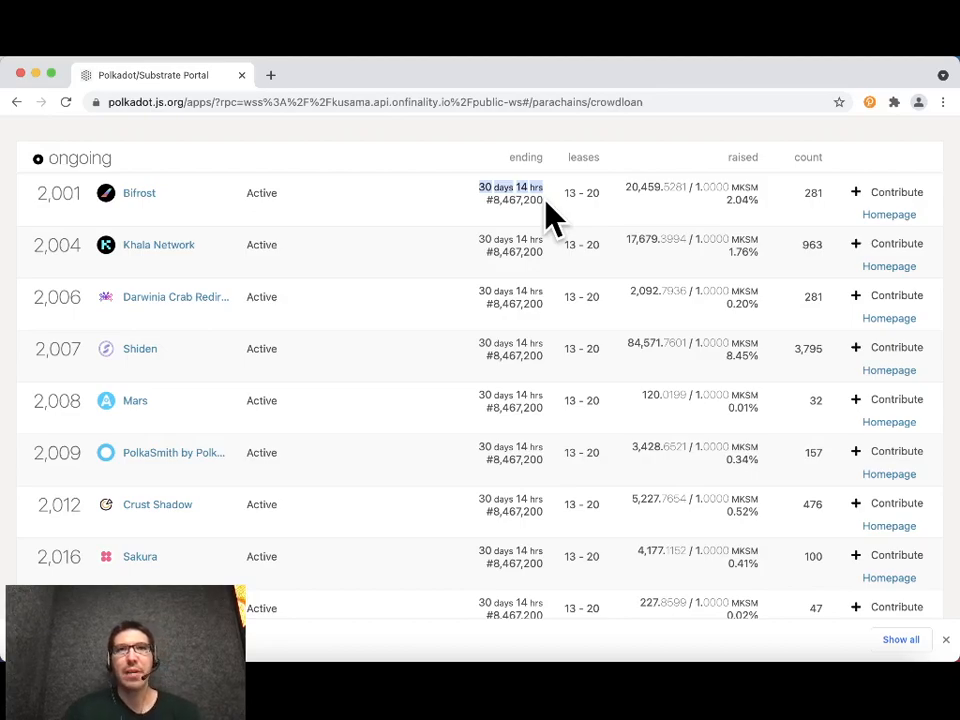
mouse_move(565, 195)
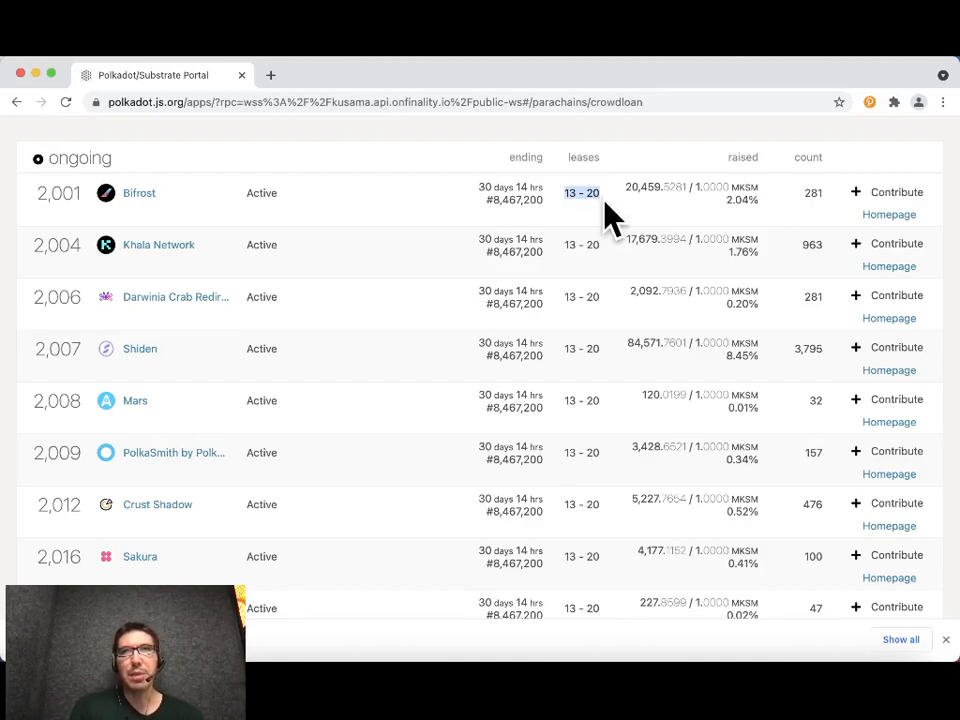
scroll("down", 3)
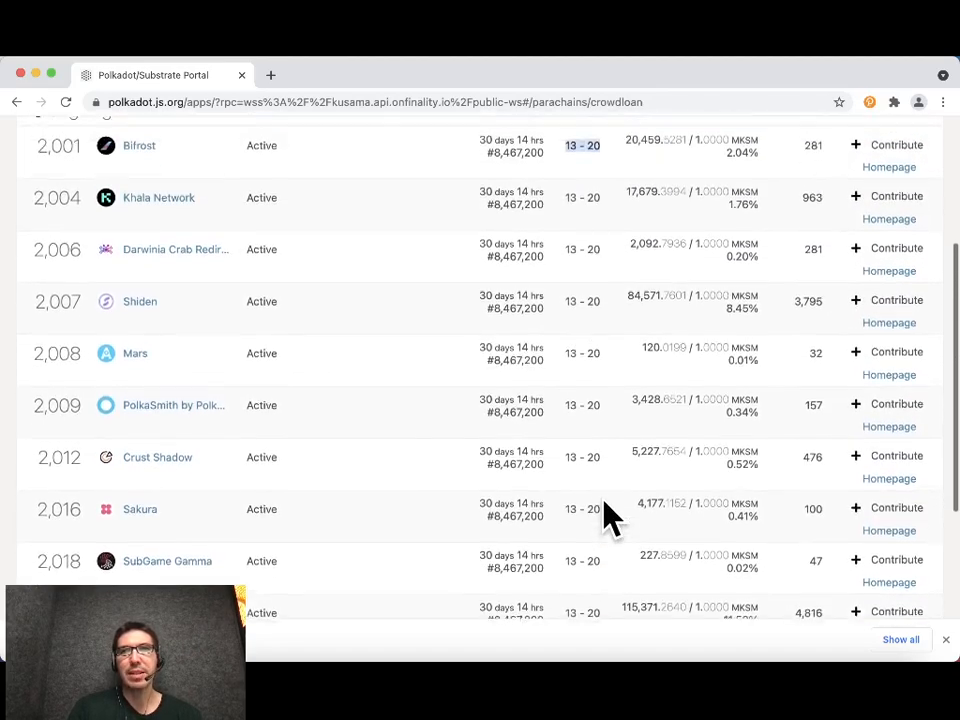
scroll("down", 3)
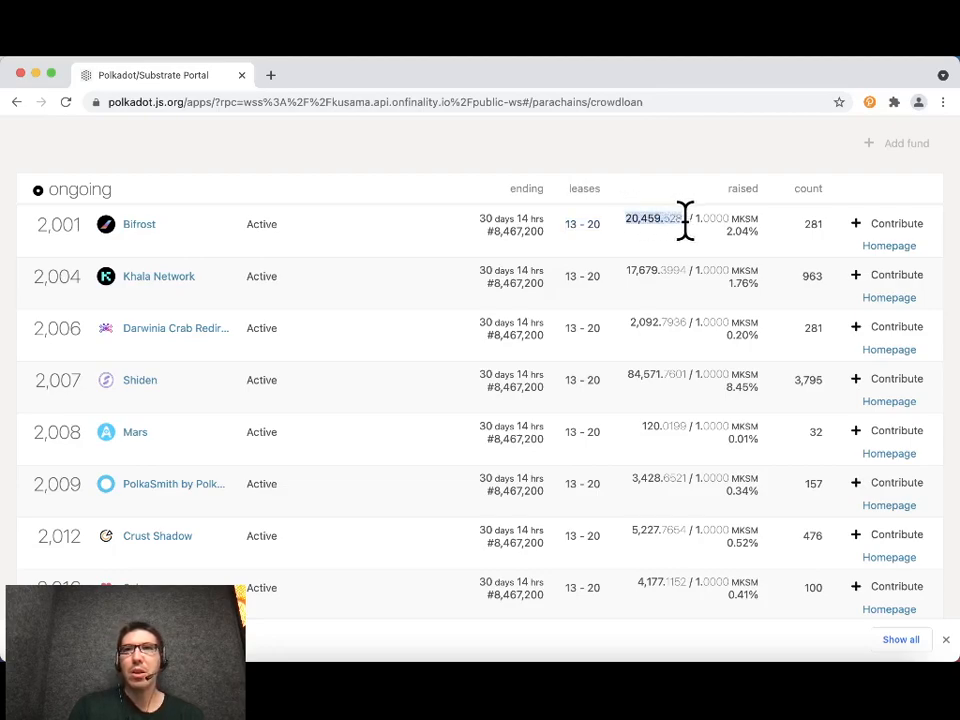
mouse_move(655, 245)
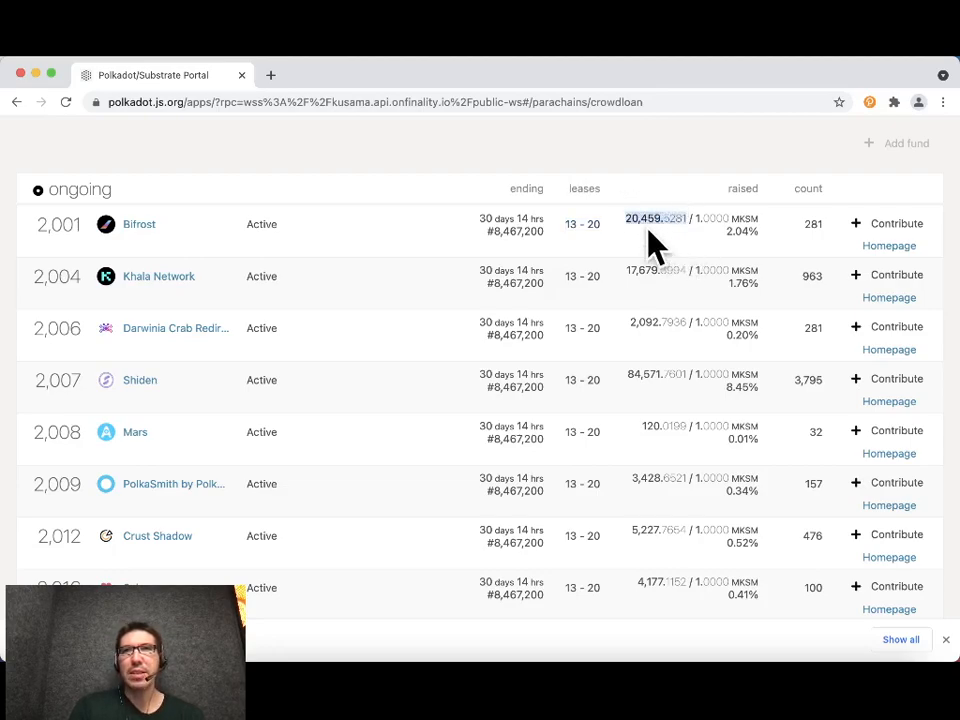
mouse_move(662, 245)
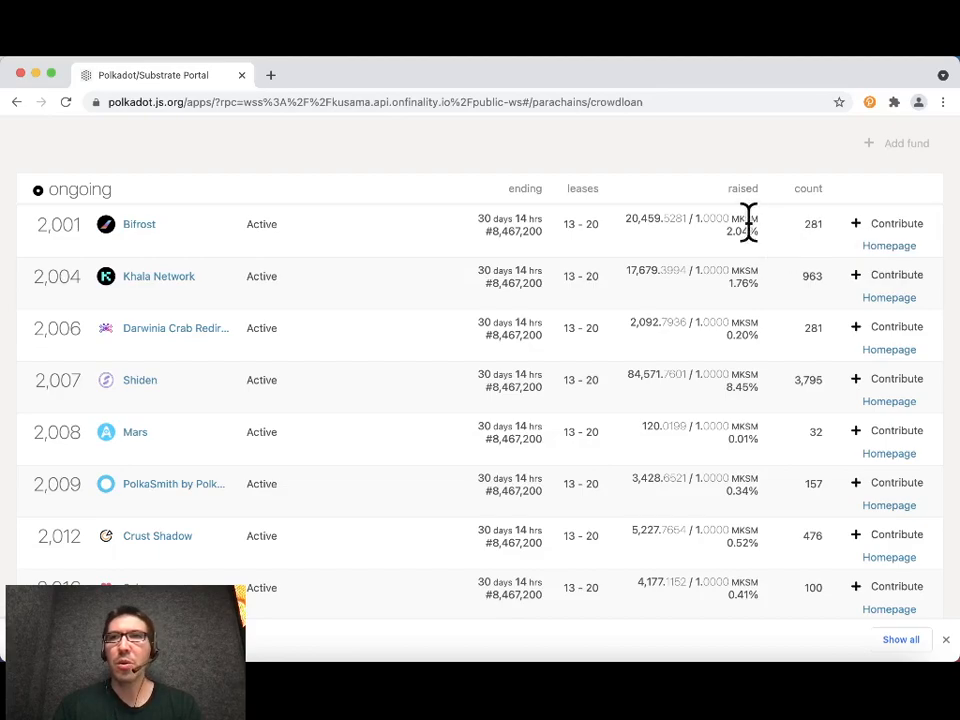
mouse_move(850, 210)
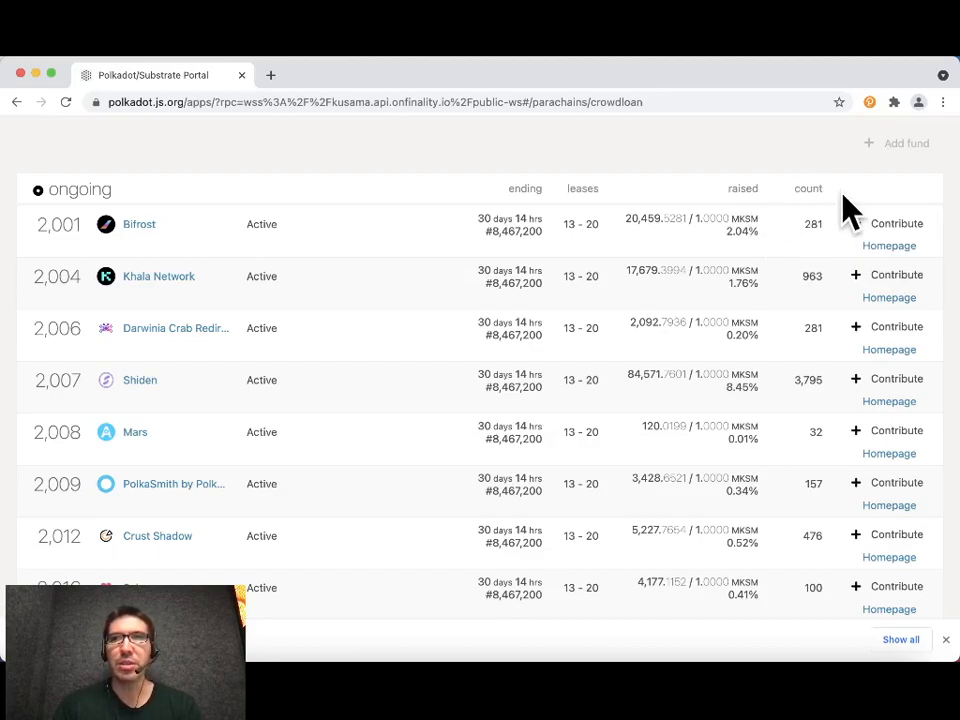
mouse_move(890, 224)
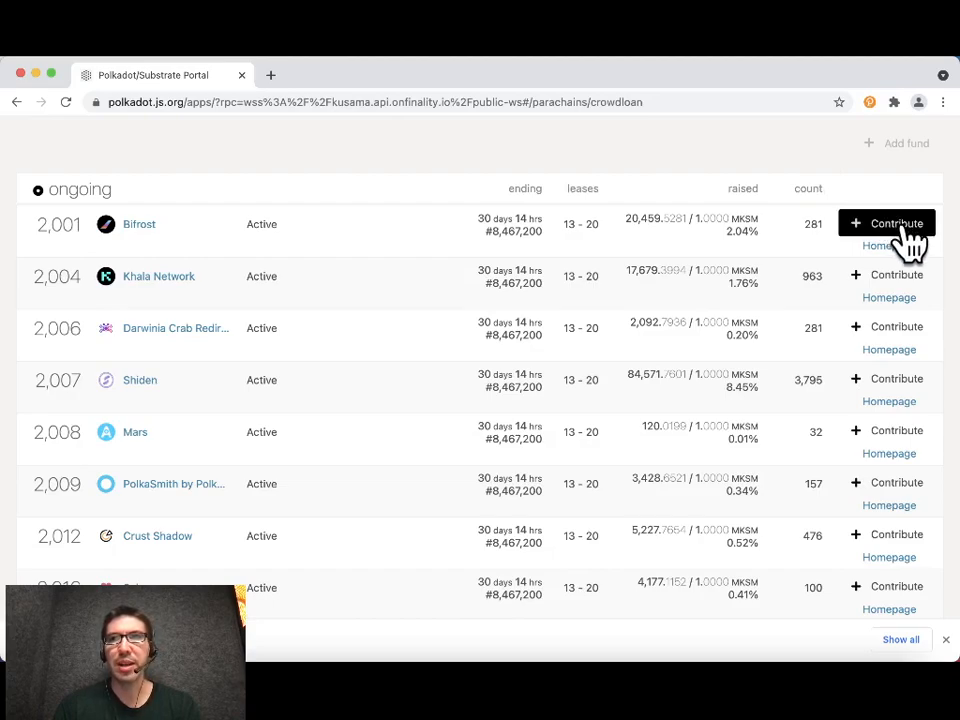
mouse_move(920, 243)
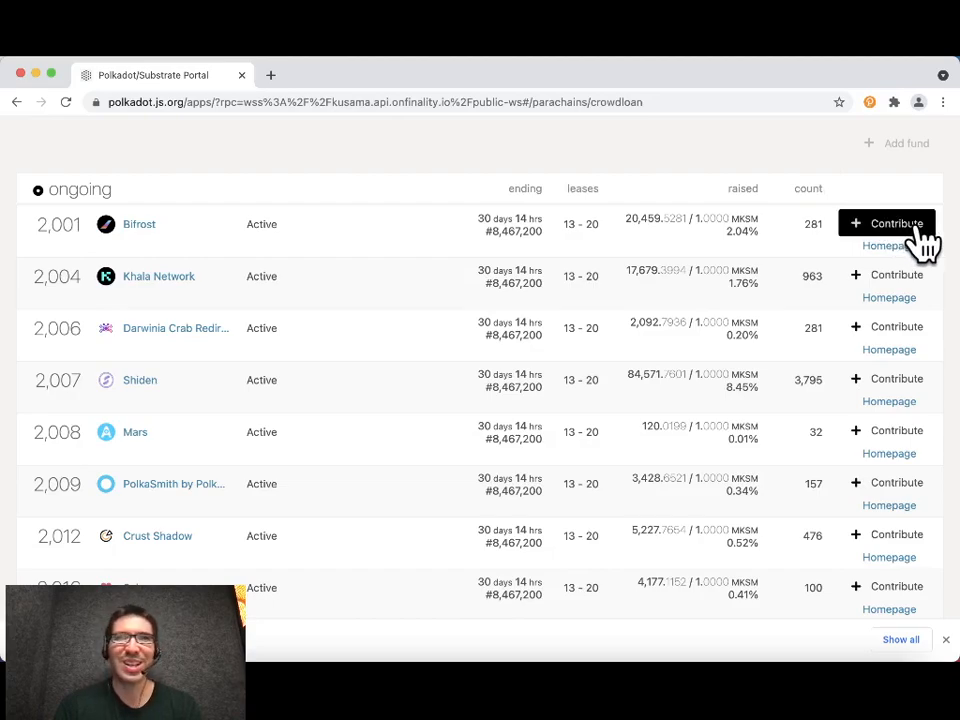
Step: Start a contribution on Bifrost's crowdloan row
left_click(886, 223)
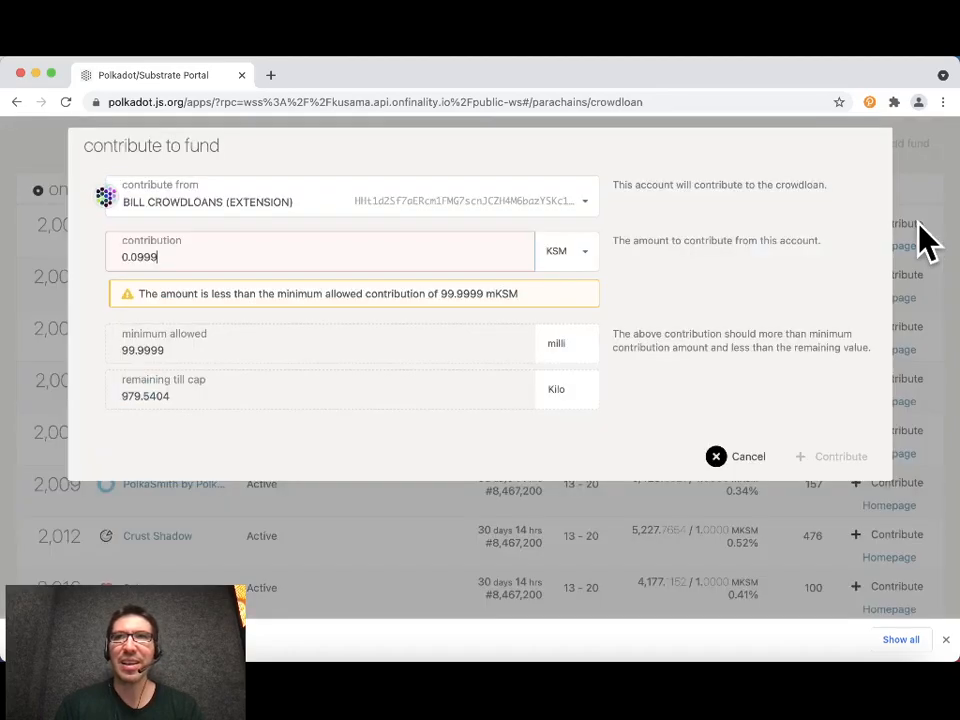
mouse_move(197, 196)
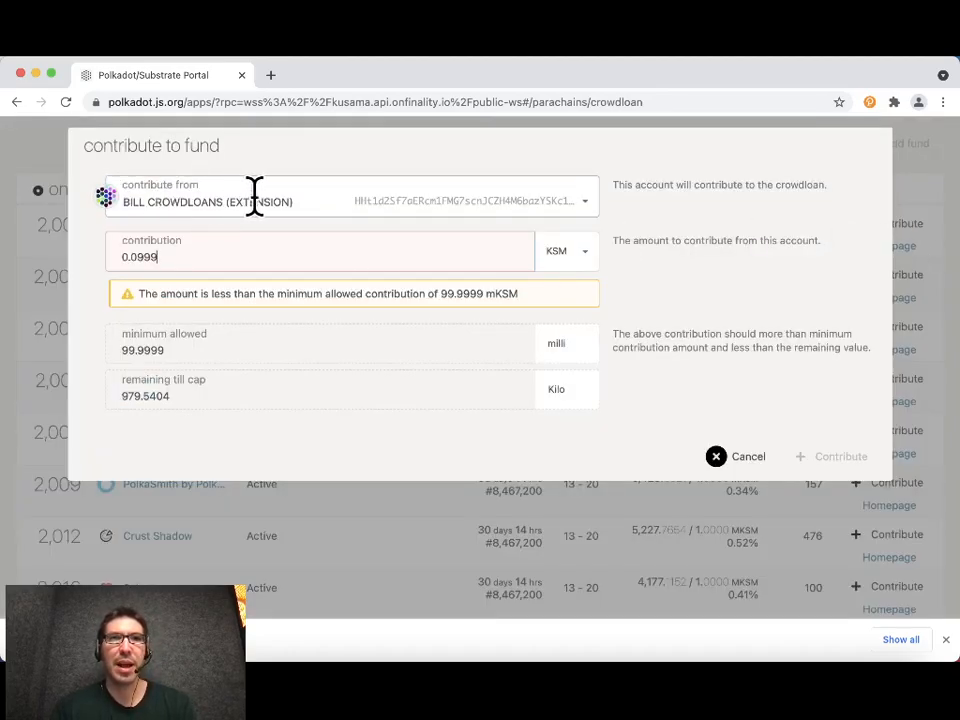
mouse_move(283, 243)
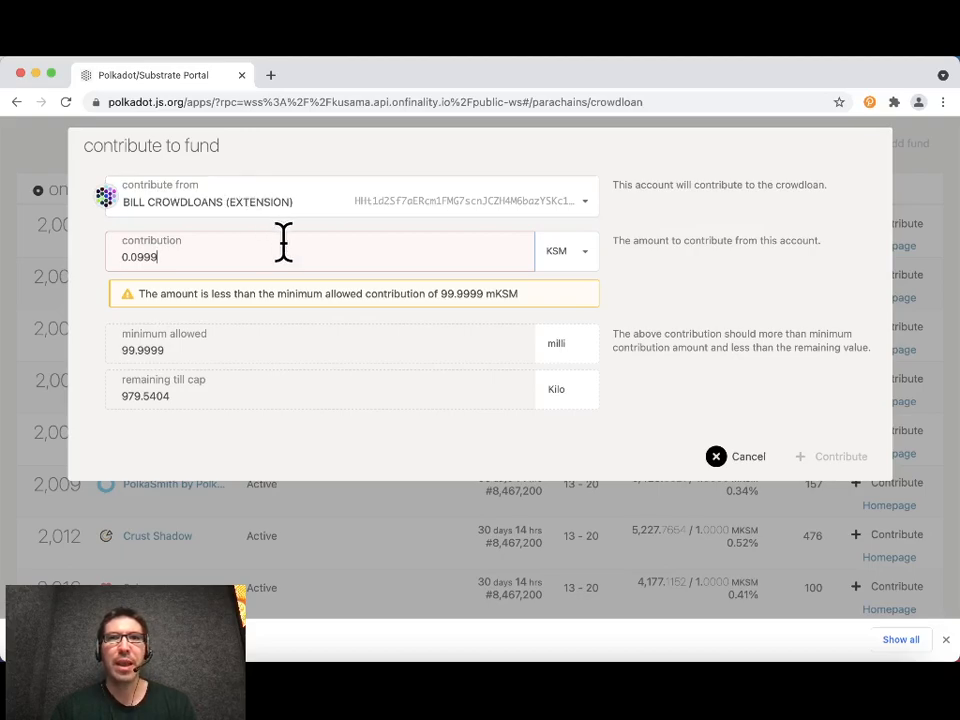
mouse_move(160, 260)
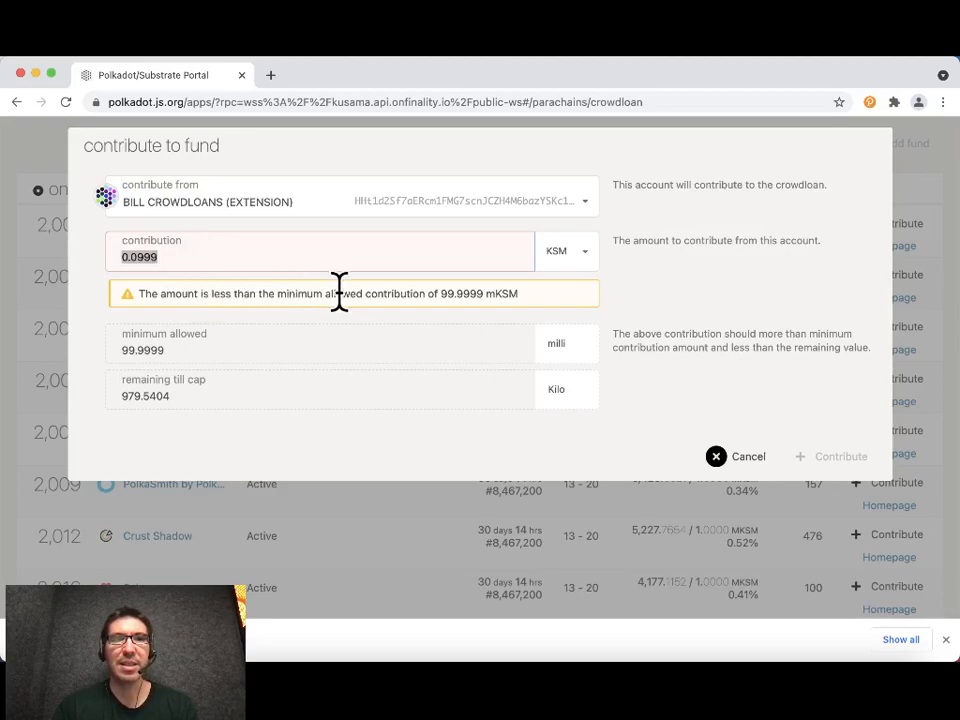
mouse_move(540, 335)
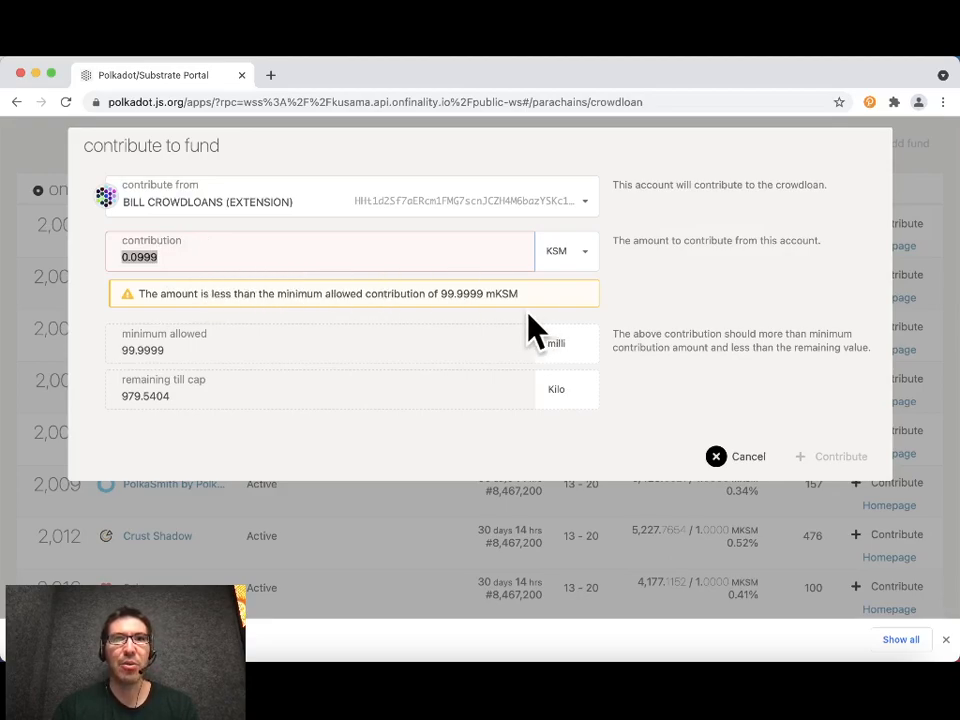
mouse_move(560, 325)
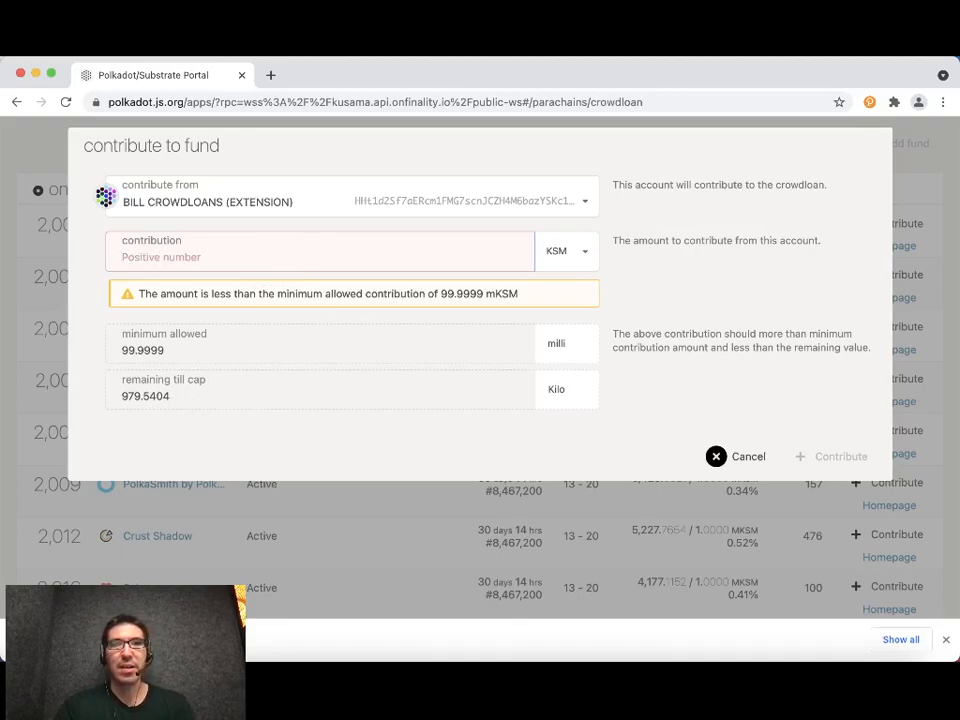
Step: Enter a 0.1 KSM contribution amount for Bifrost and submit it for authorization
type("10000000")
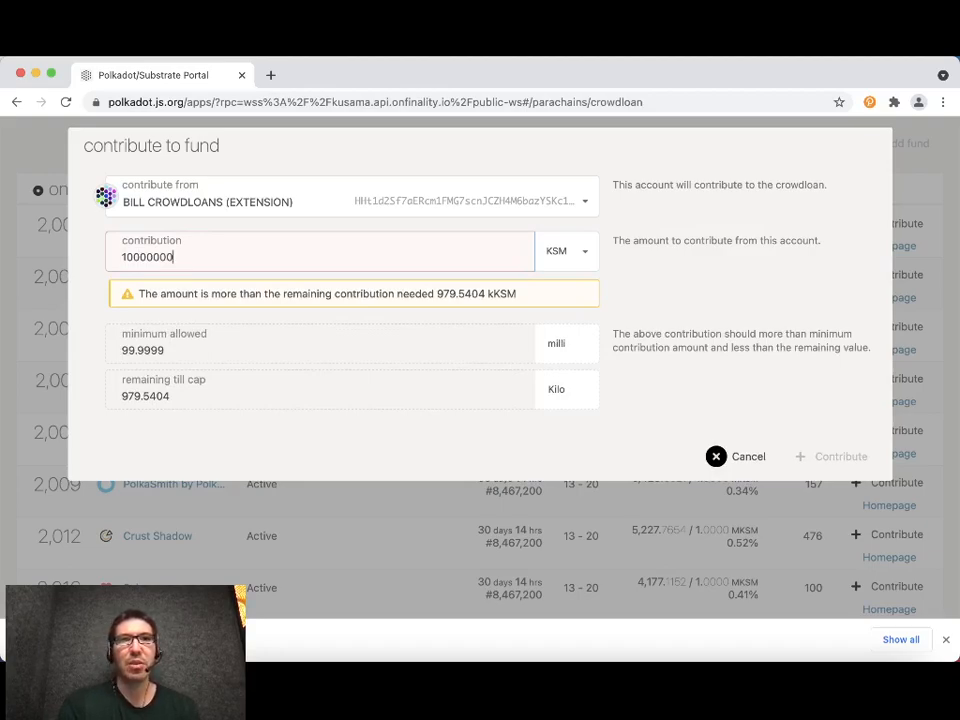
type("10")
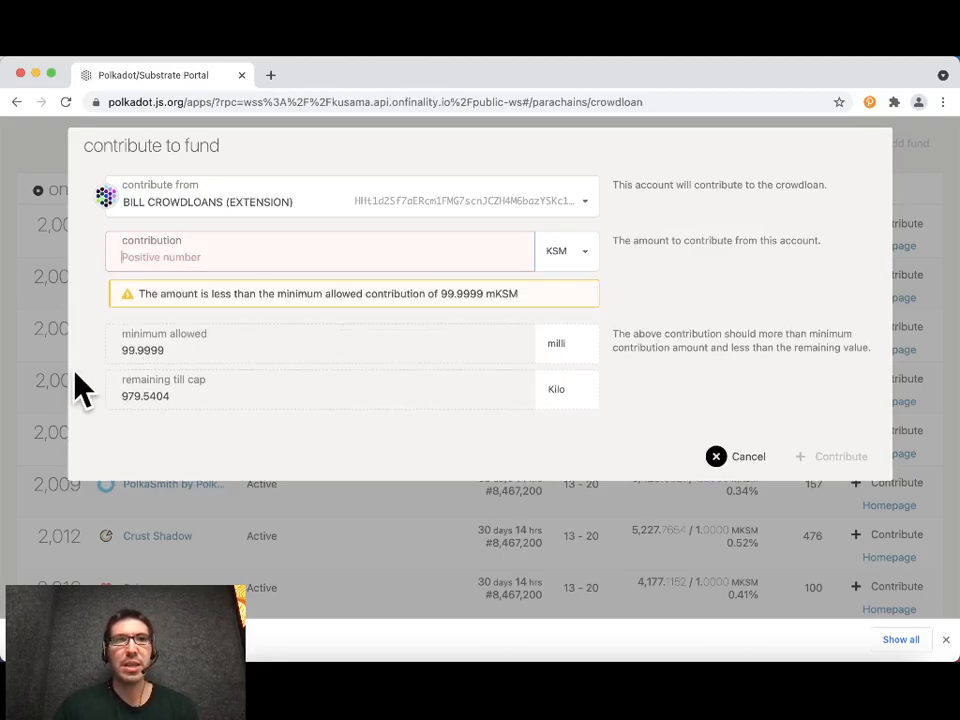
mouse_move(300, 350)
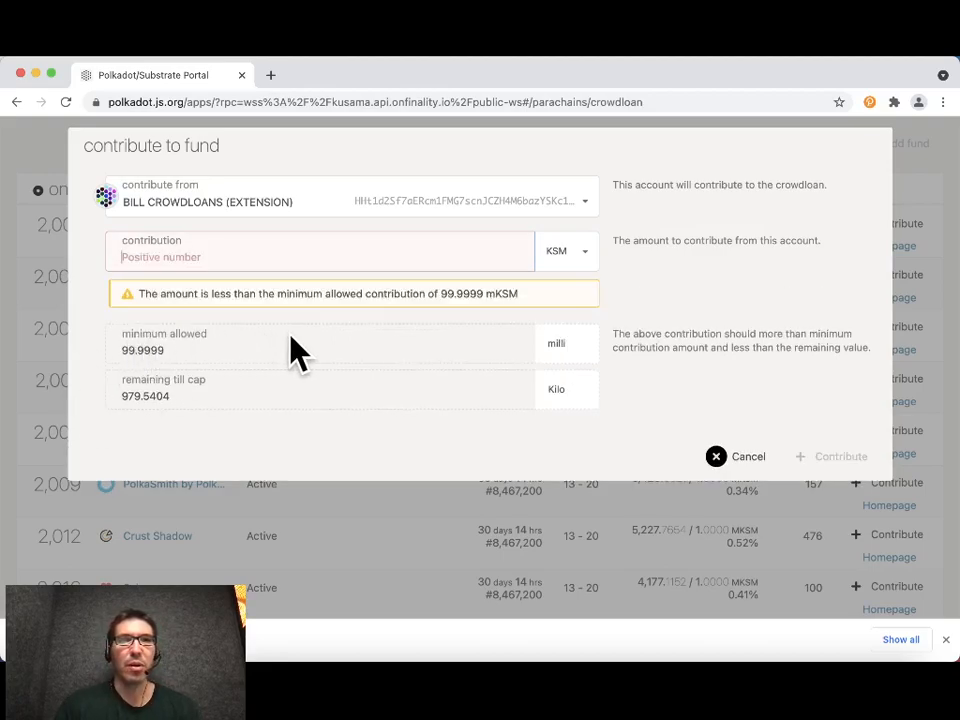
mouse_move(220, 355)
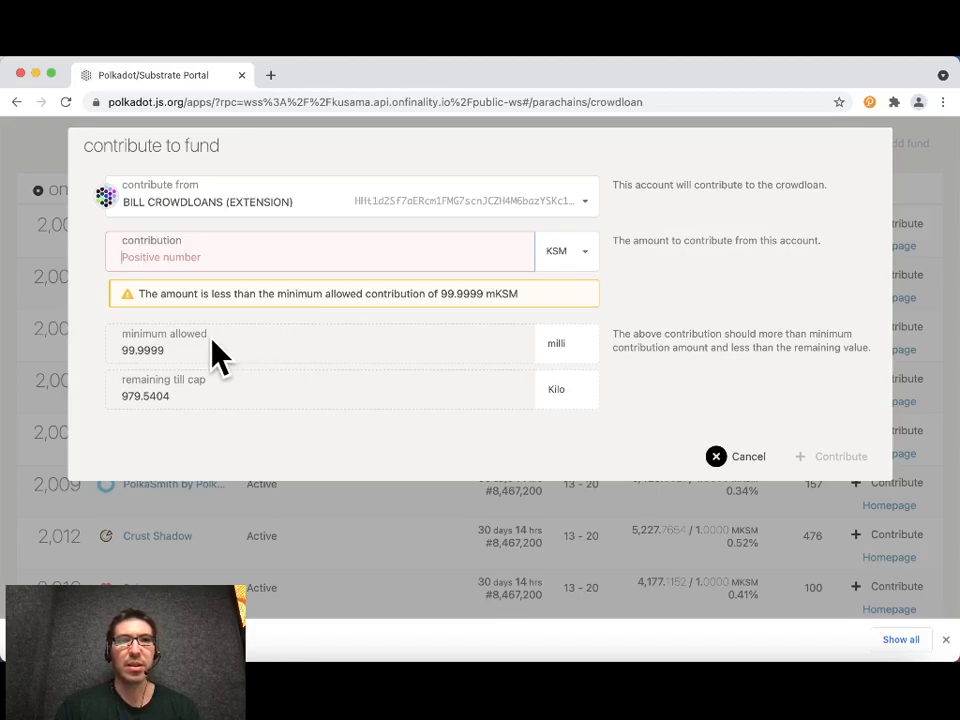
mouse_move(192, 375)
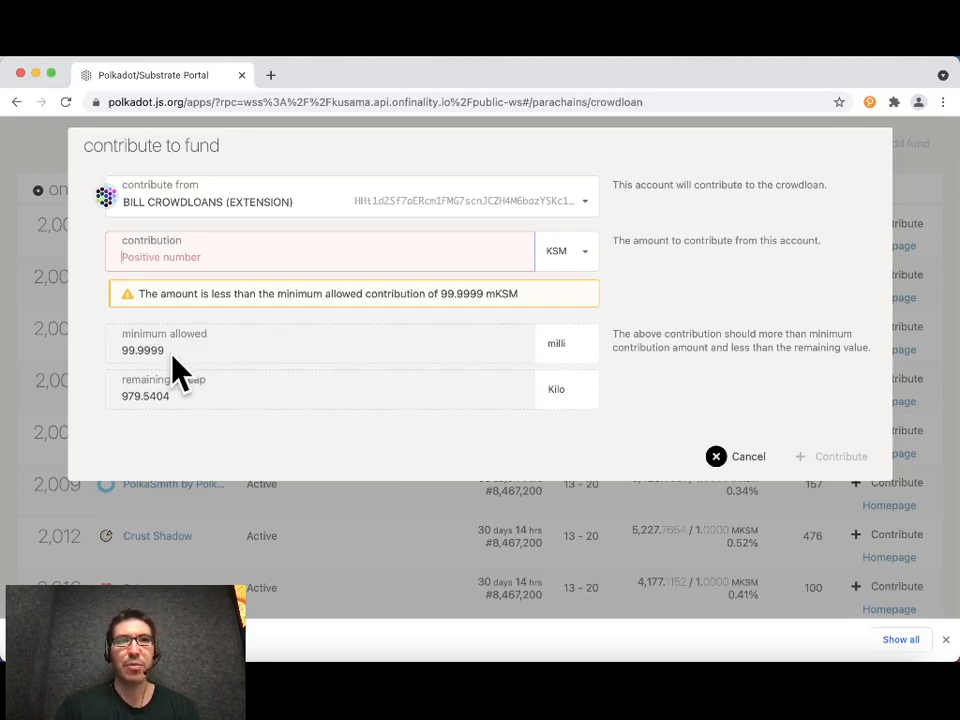
mouse_move(155, 415)
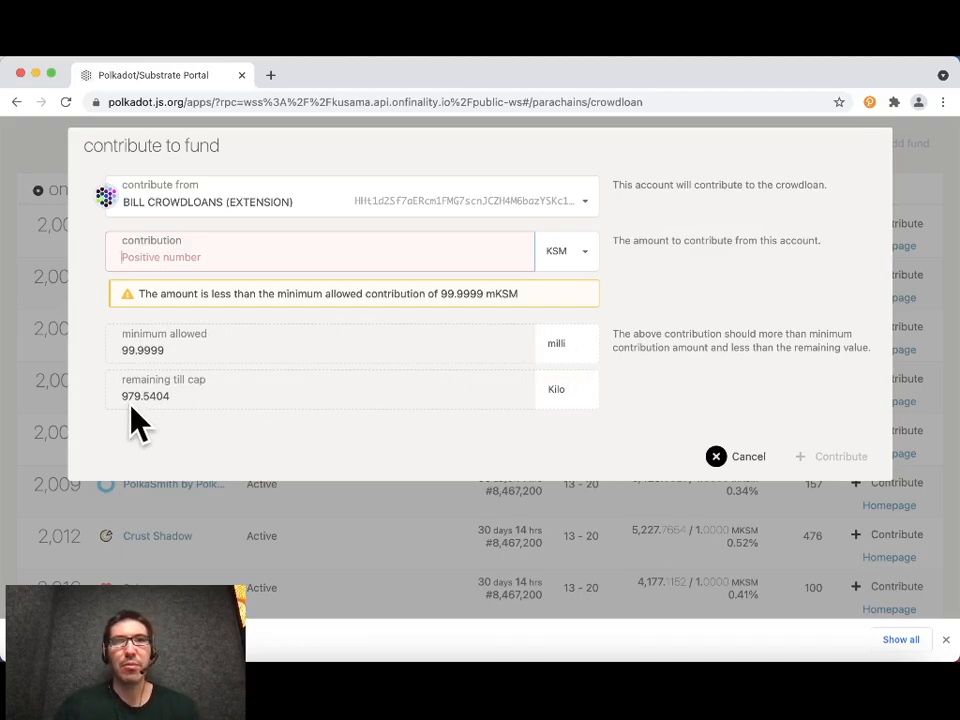
mouse_move(570, 415)
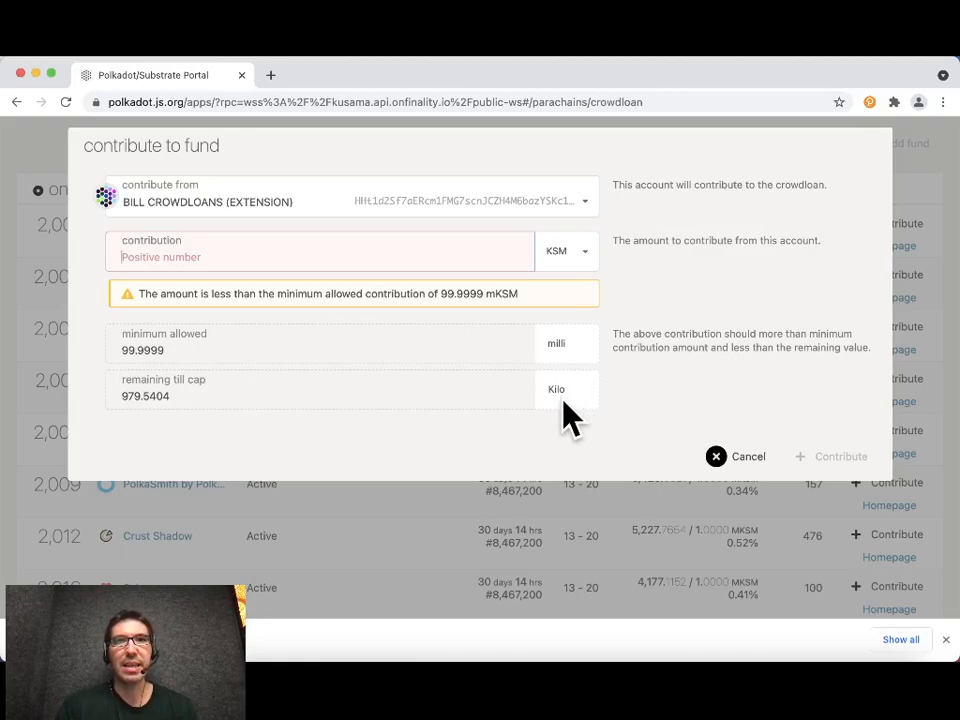
mouse_move(590, 375)
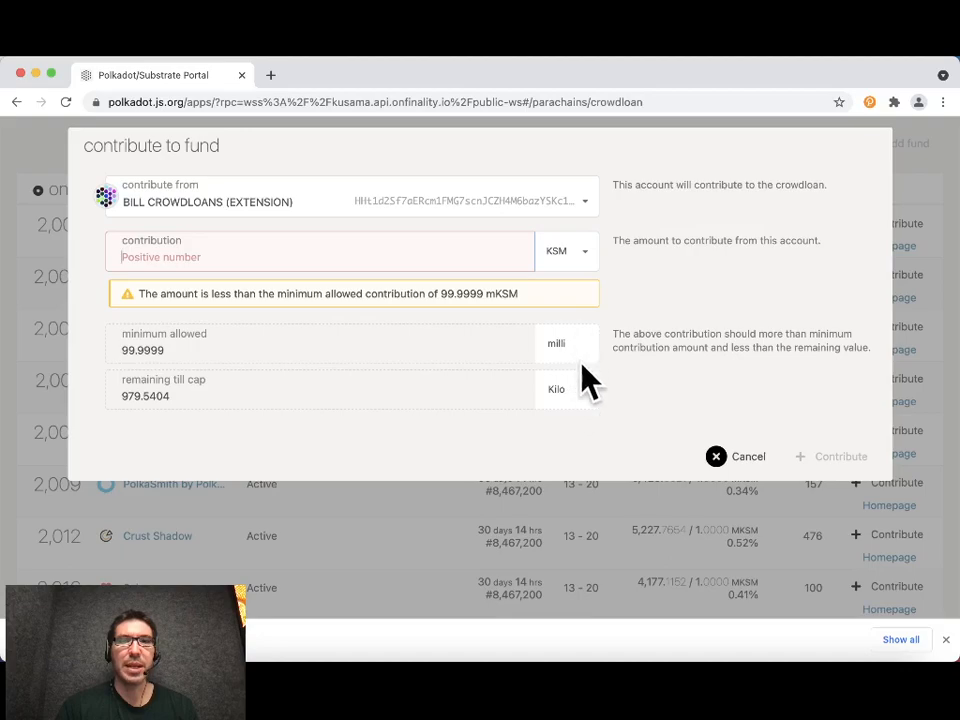
mouse_move(590, 410)
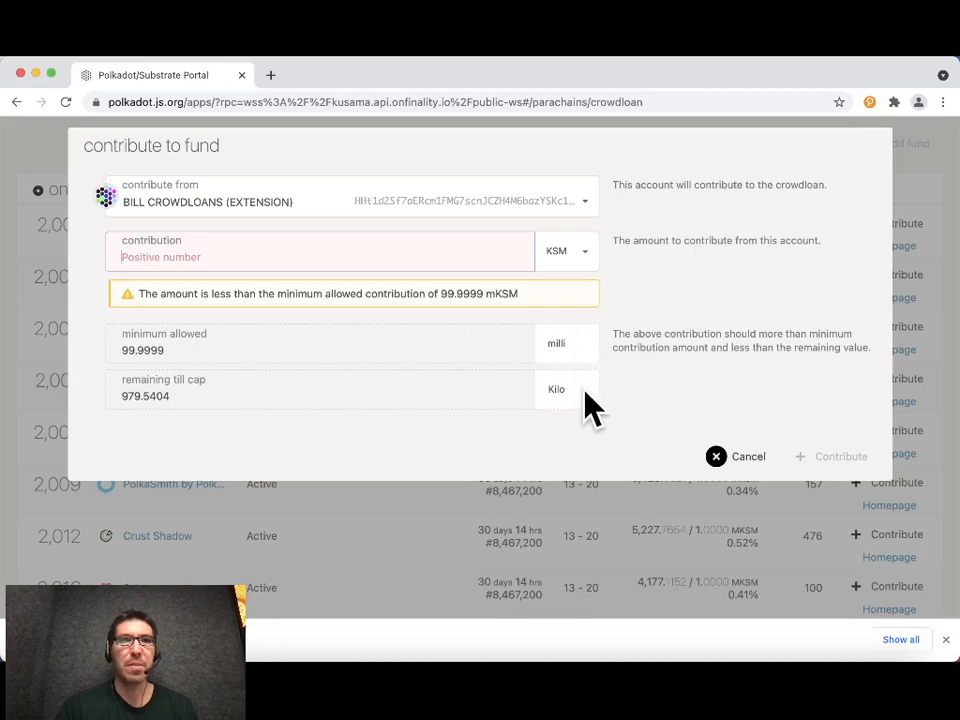
mouse_move(350, 300)
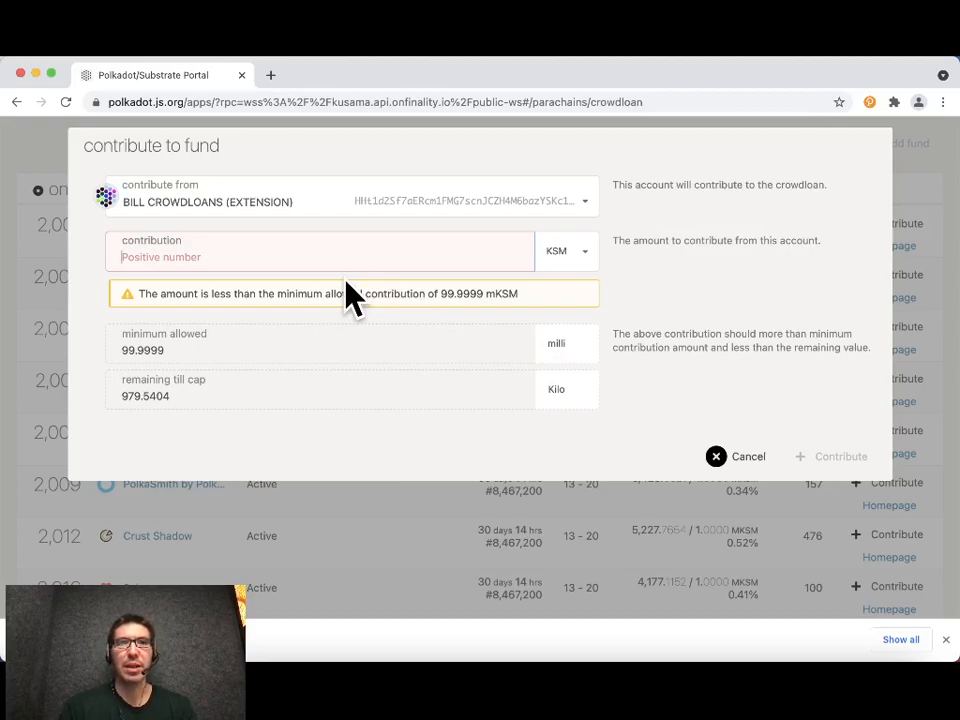
mouse_move(256, 263)
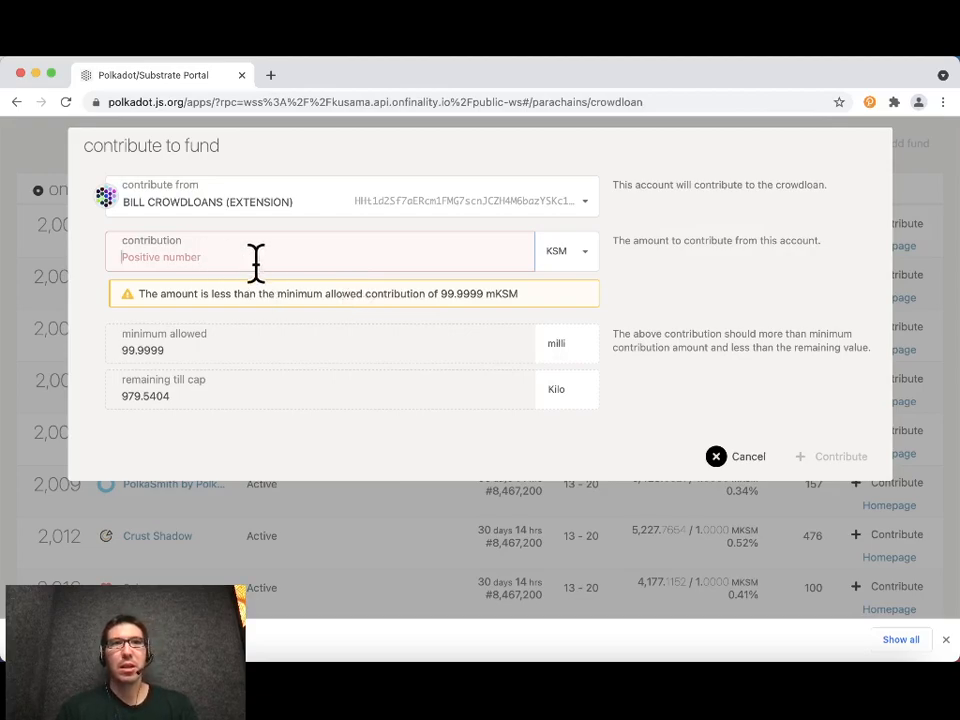
type("0.09999")
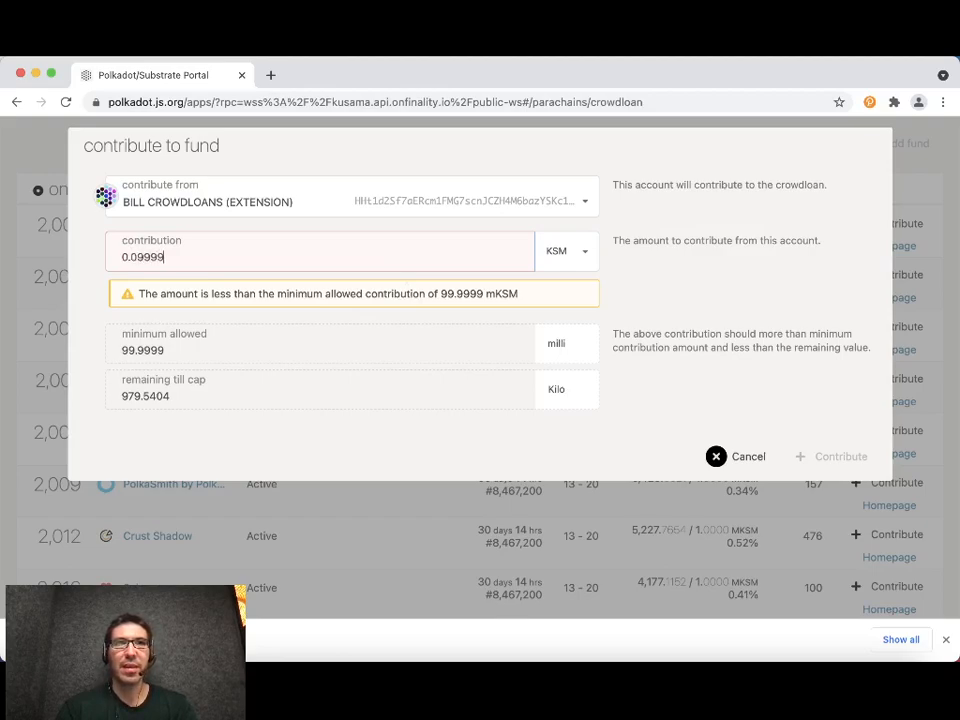
key("BackSpace")
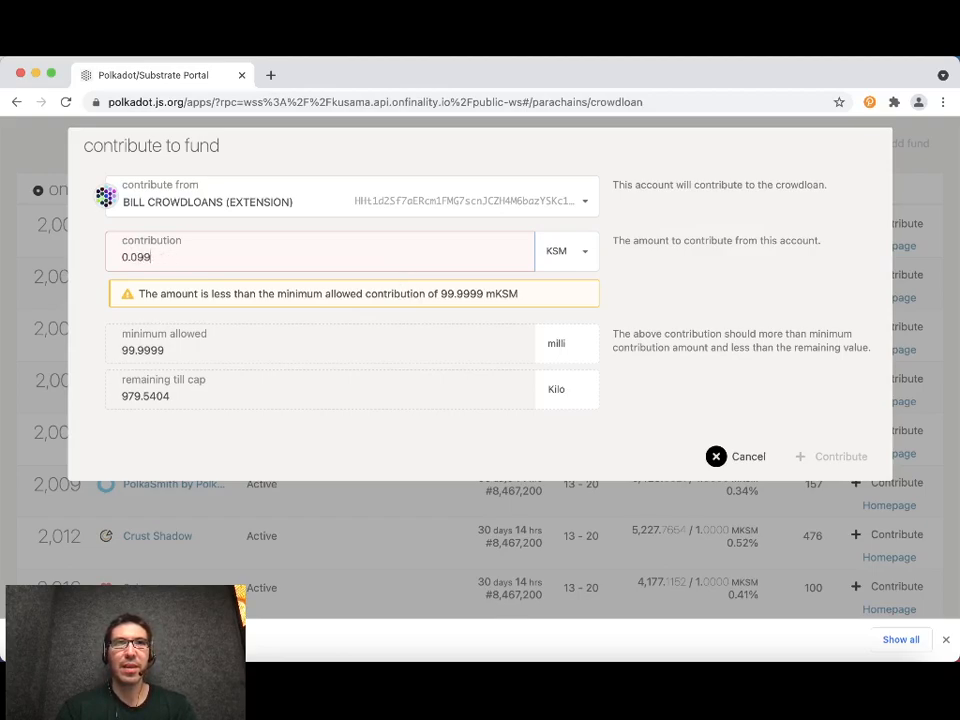
key("Backspace")
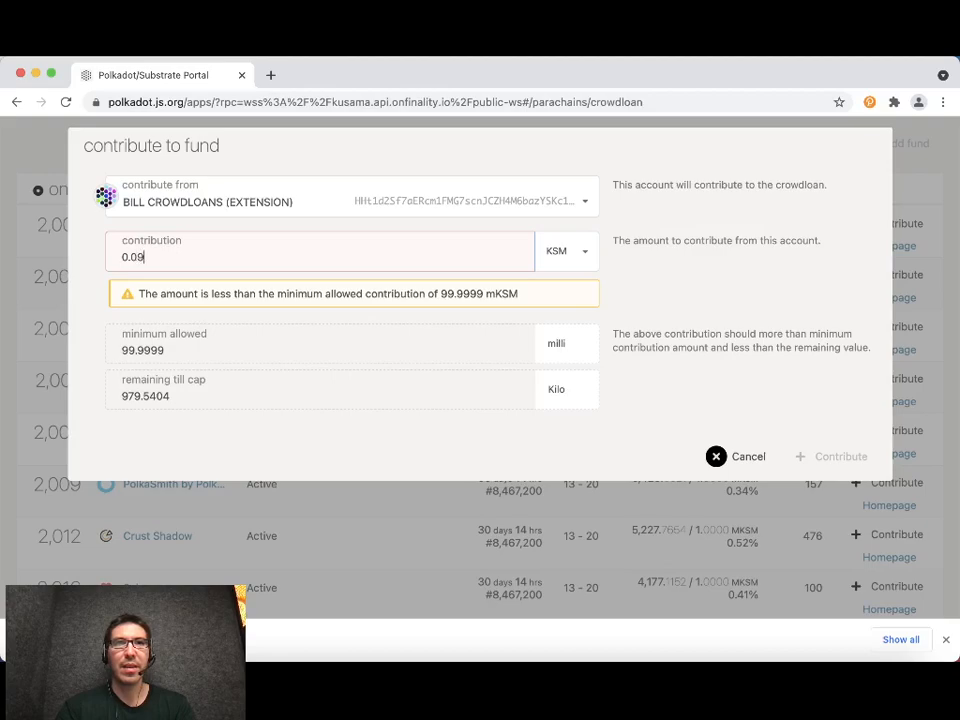
type("0.1")
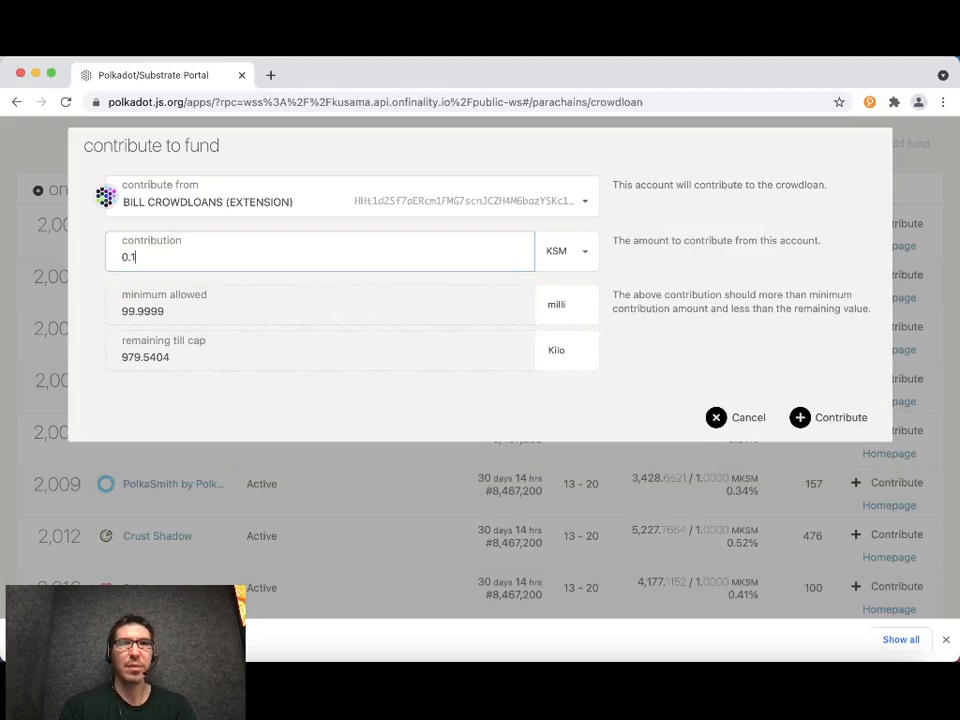
mouse_move(830, 417)
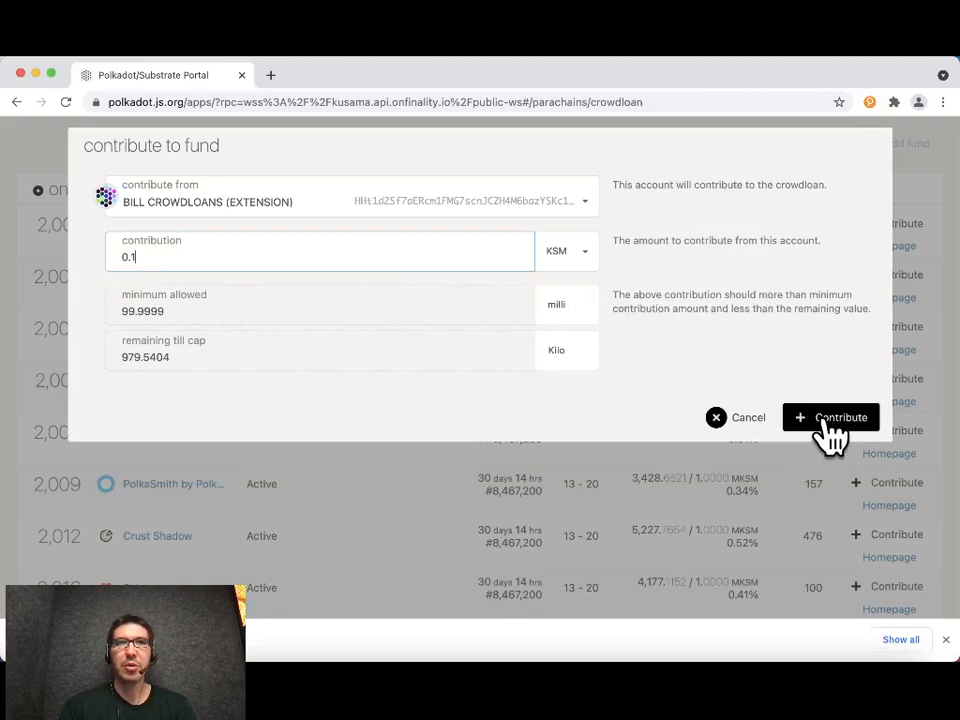
left_click(831, 417)
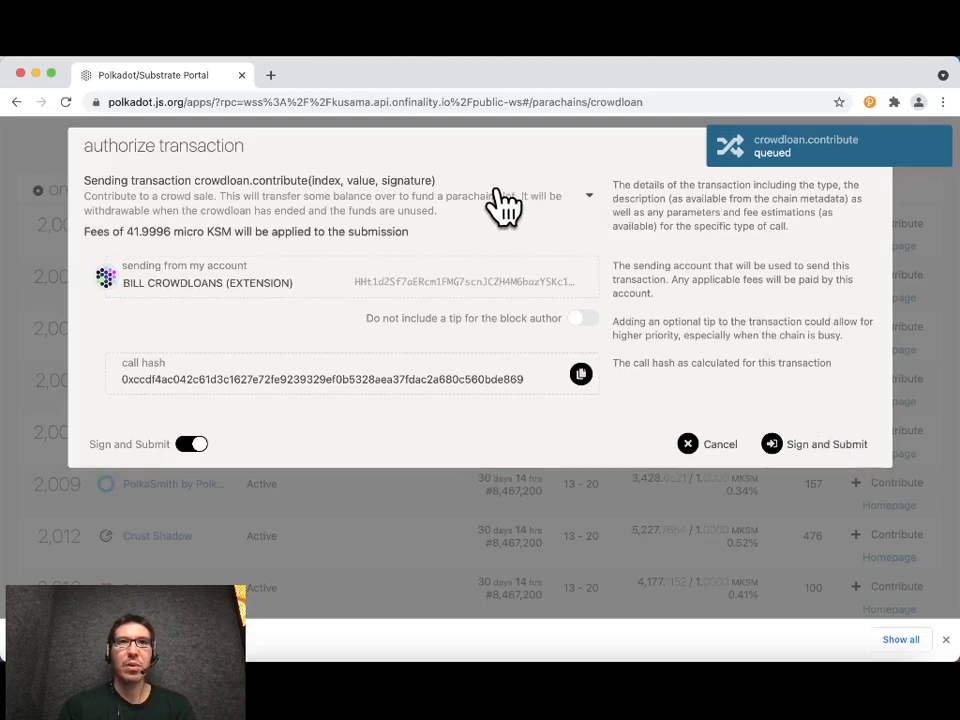
Step: Expand the transaction details to check parachain index 2,001 and value 100 milli KSM
left_click(588, 195)
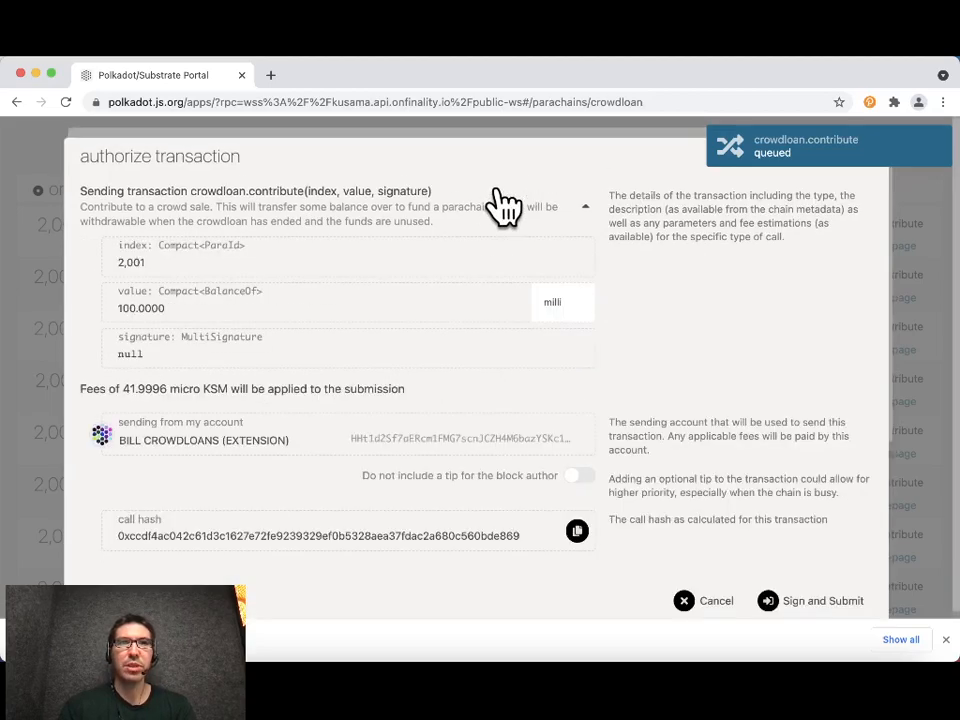
mouse_move(558, 225)
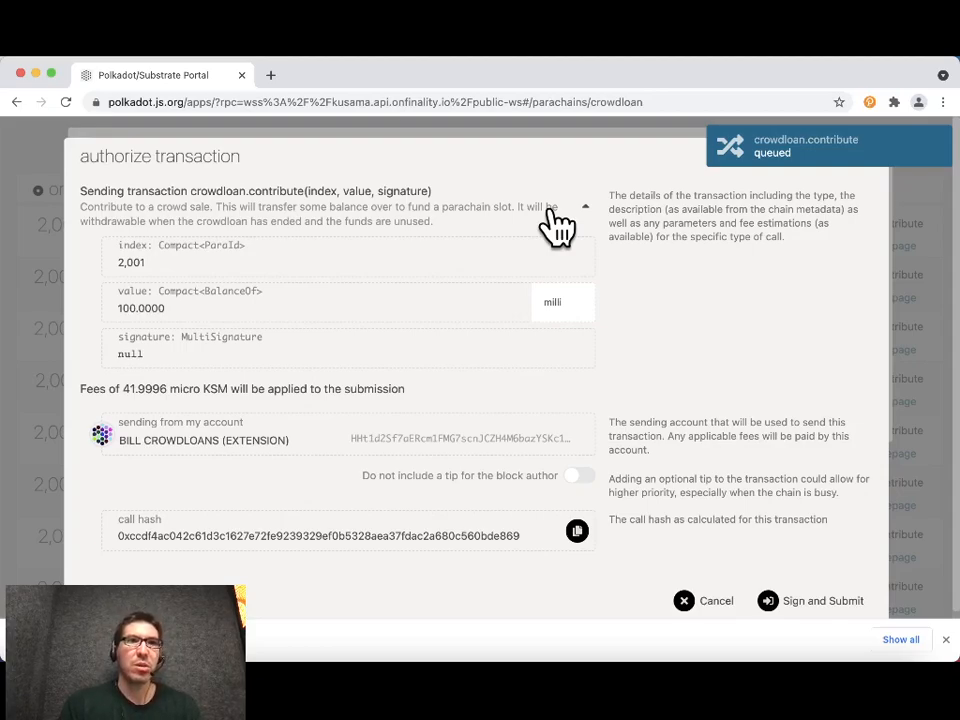
mouse_move(150, 285)
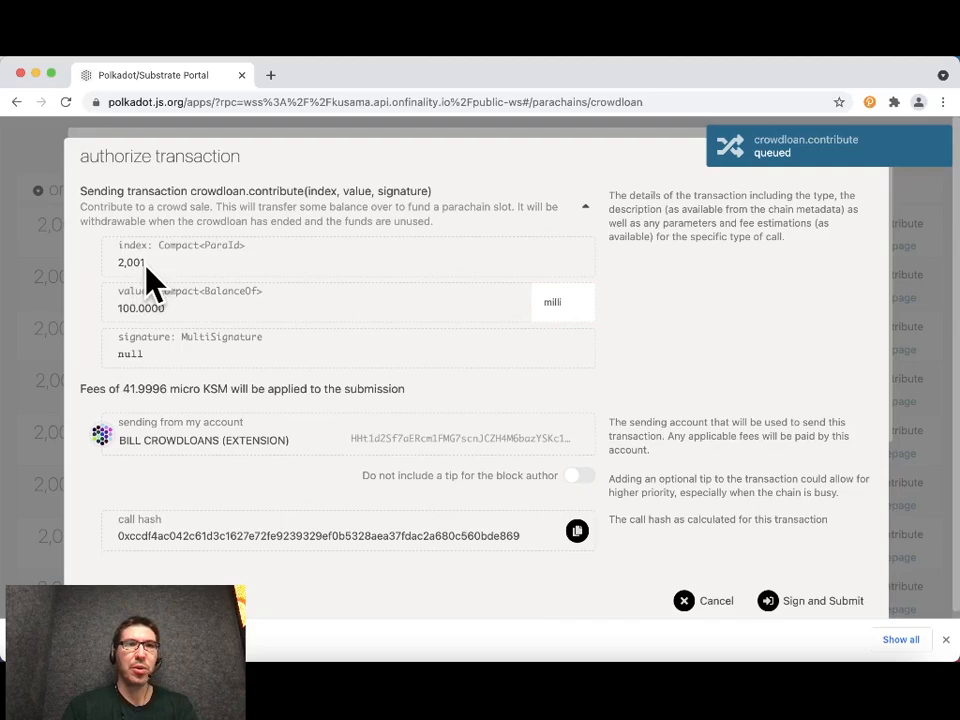
mouse_move(135, 278)
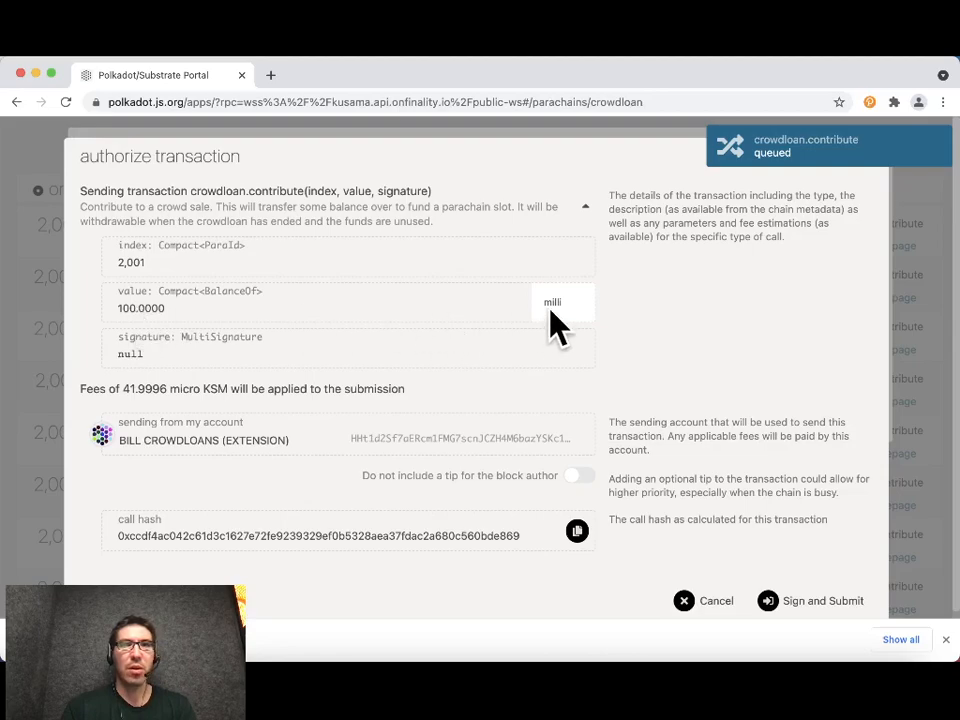
mouse_move(413, 340)
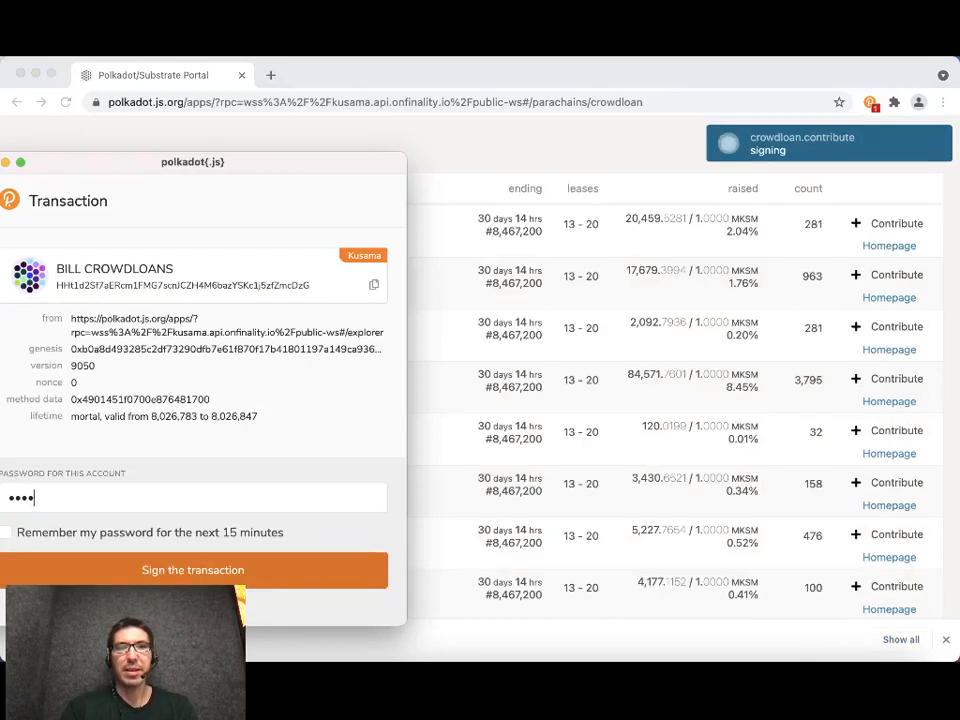
Step: Sign the 0.1 KSM Bifrost contribution in the polkadot{.js} extension
left_click(192, 569)
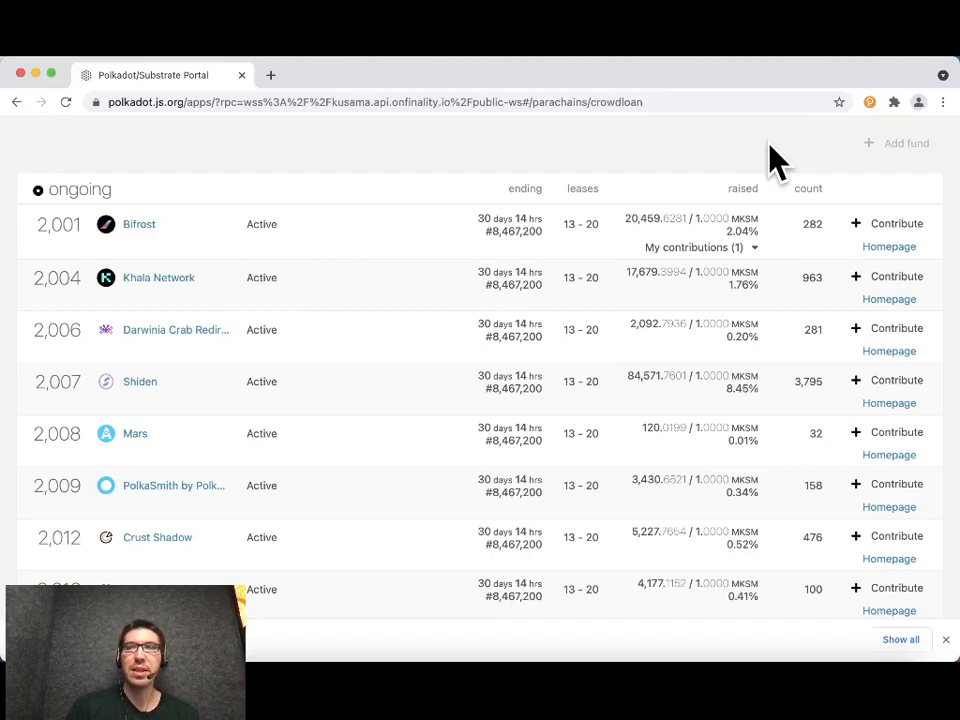
mouse_move(805, 224)
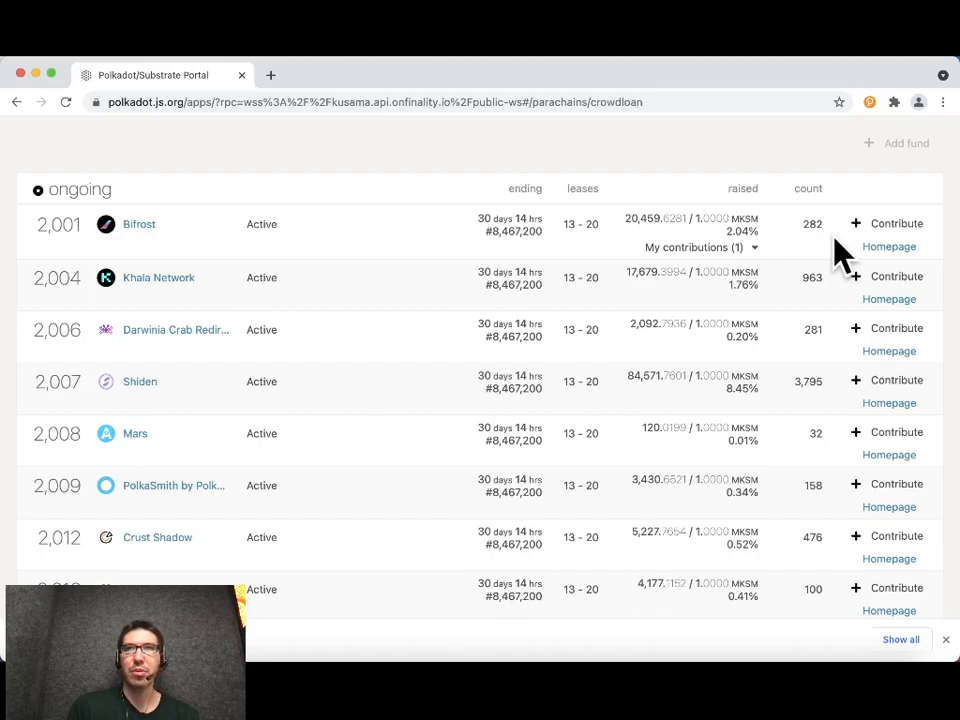
mouse_move(808, 258)
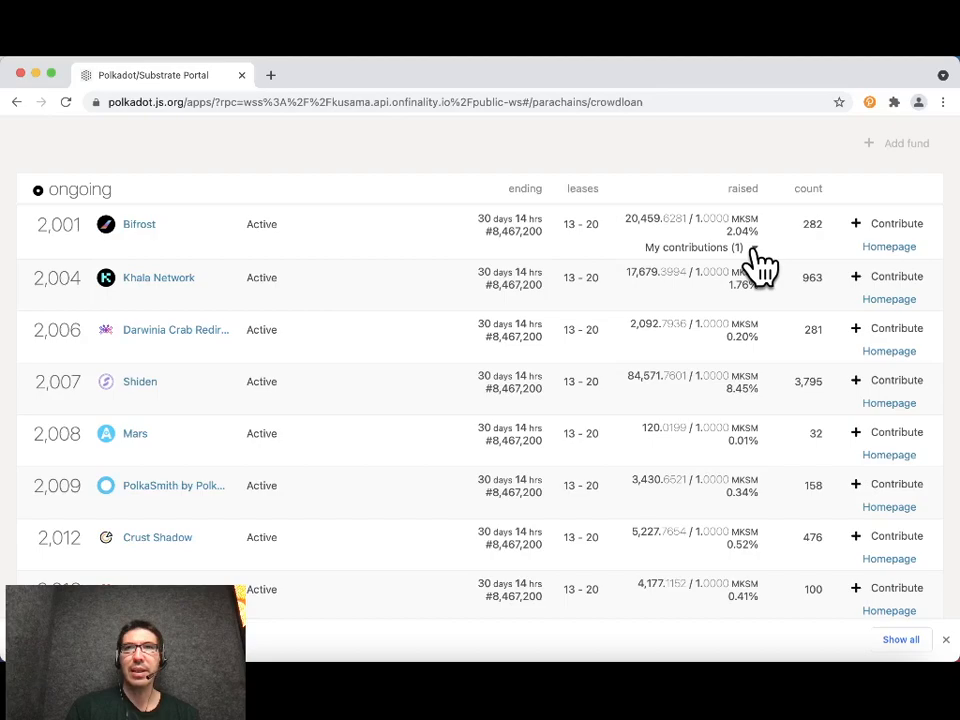
Step: Expand Bifrost's My contributions to show the BILL CROWDLOANS account's 0.1 KSM entry
left_click(693, 247)
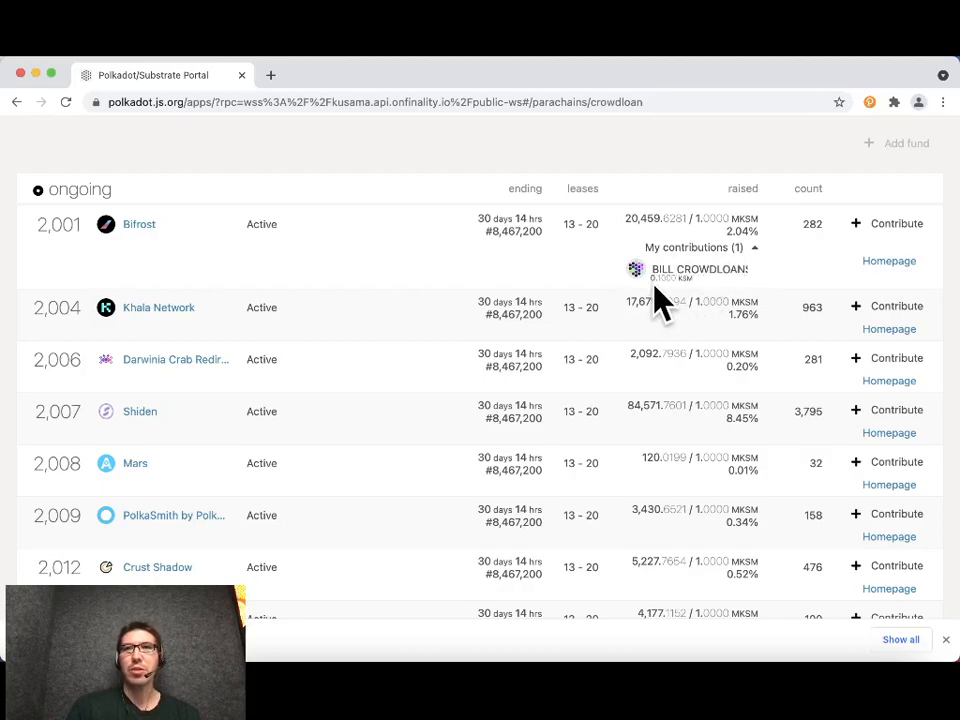
mouse_move(663, 305)
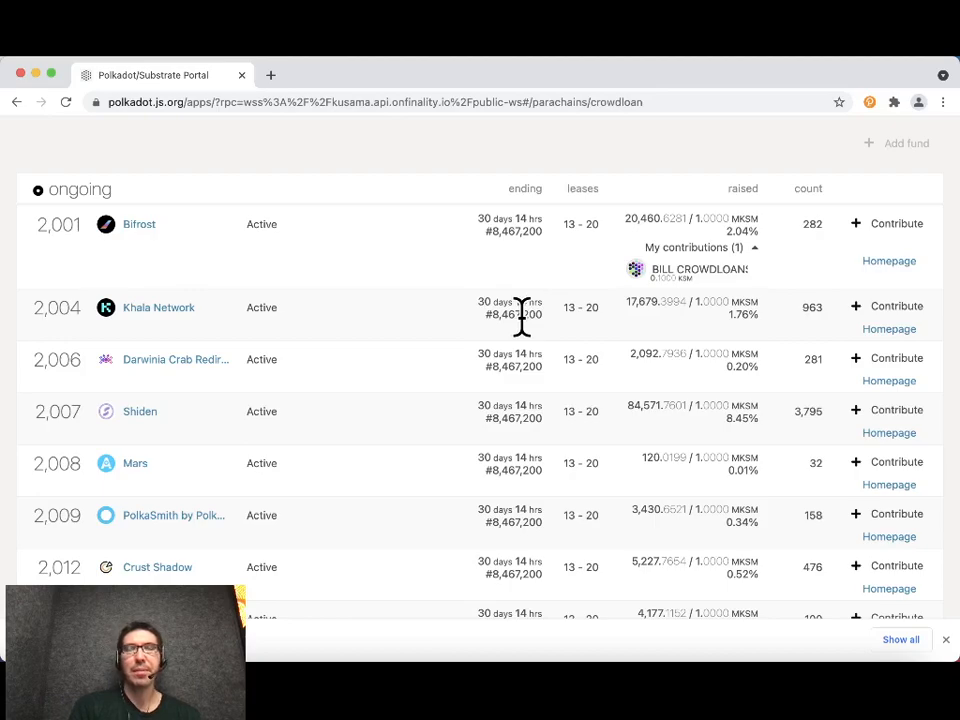
mouse_move(885, 223)
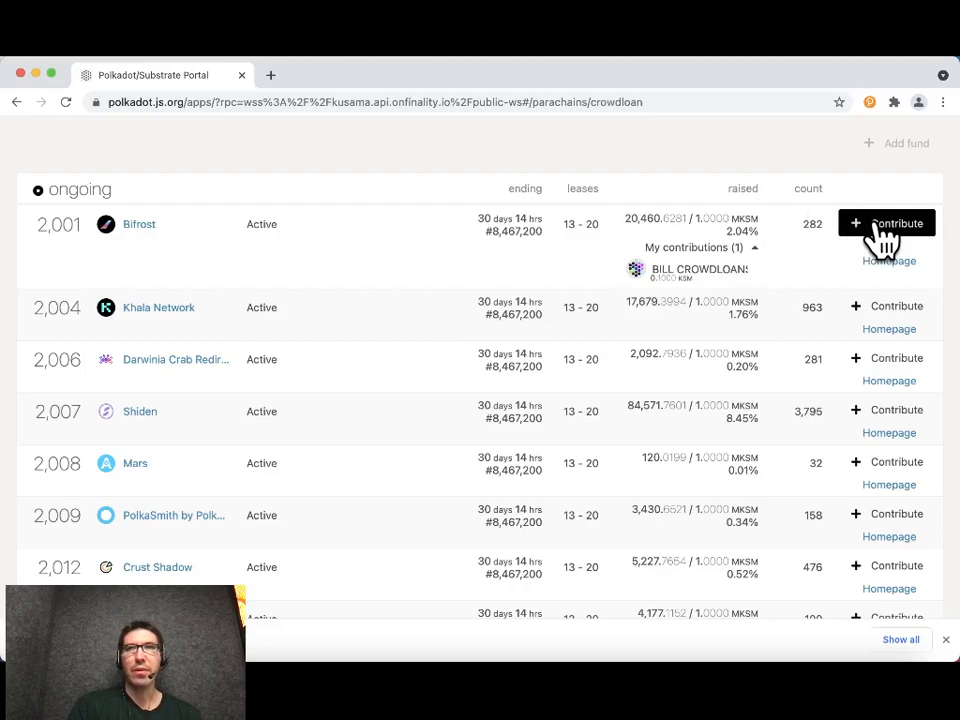
mouse_move(890, 225)
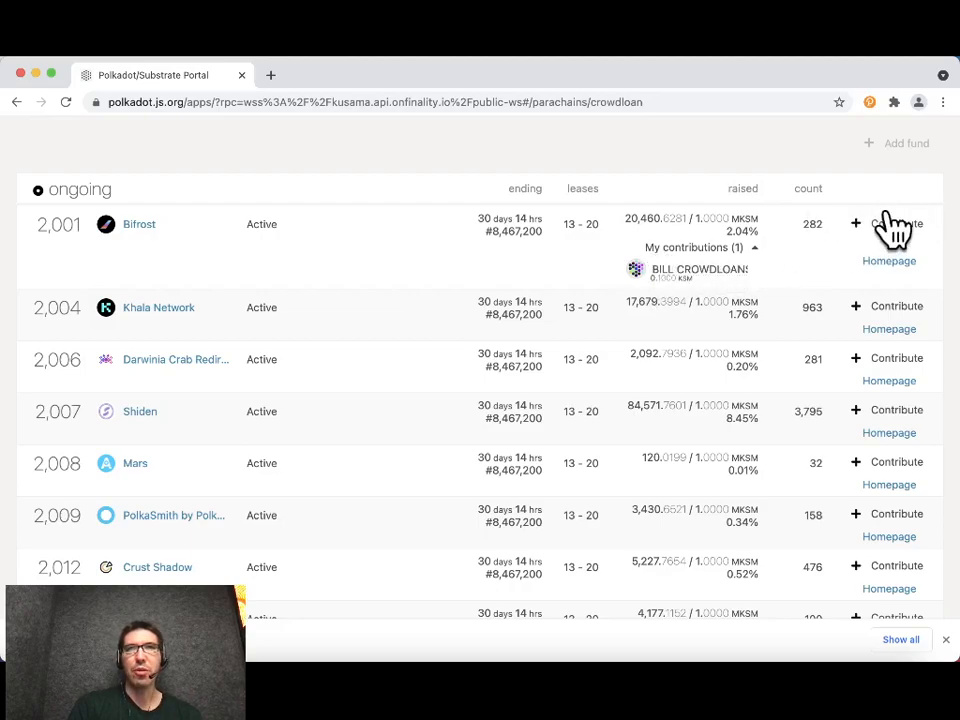
Step: Submit a second 0.15 KSM contribution to the Bifrost crowdloan for authorization
left_click(896, 223)
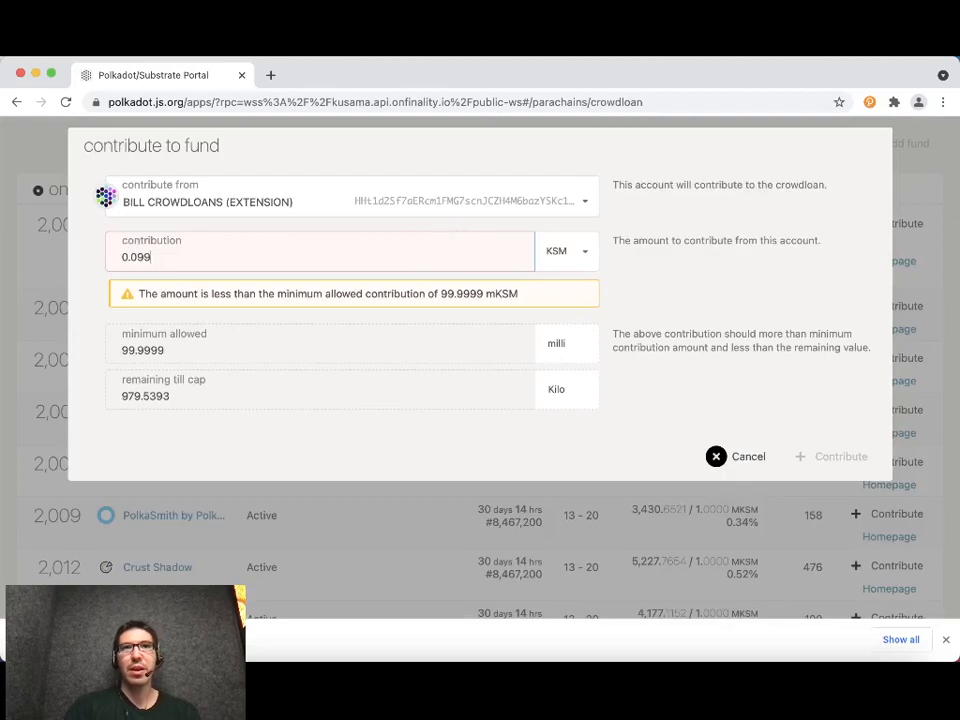
type("0.1")
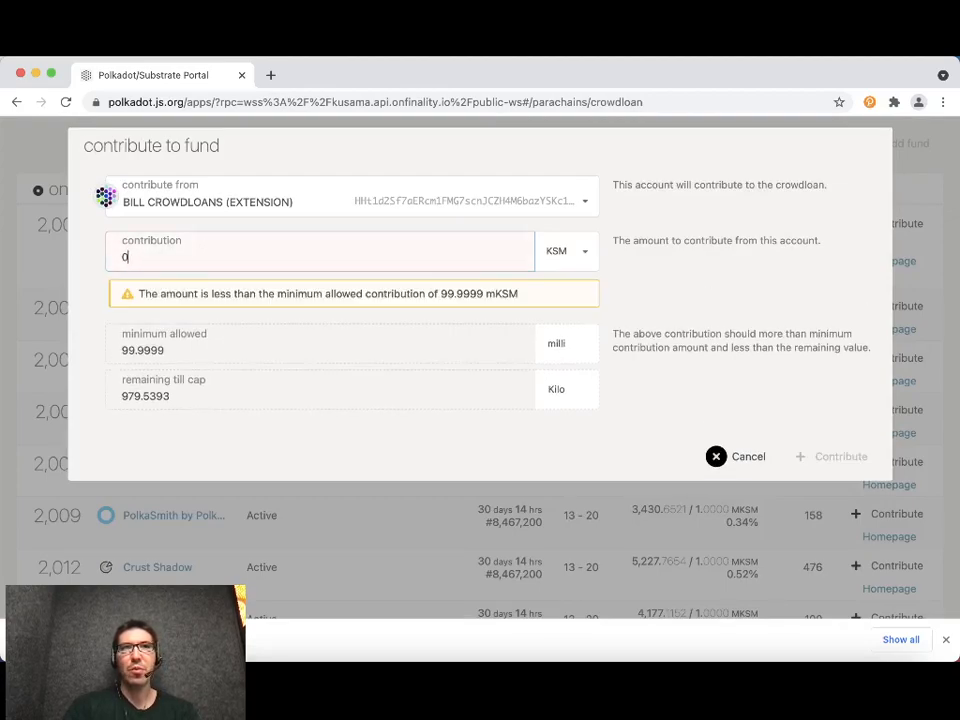
type(".15")
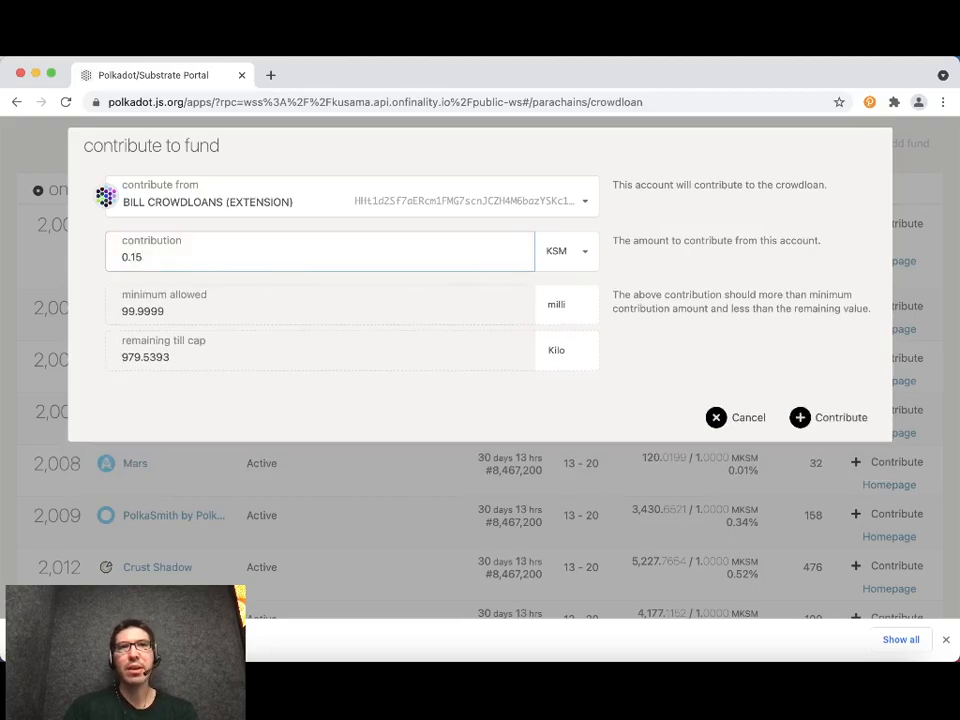
left_click(828, 417)
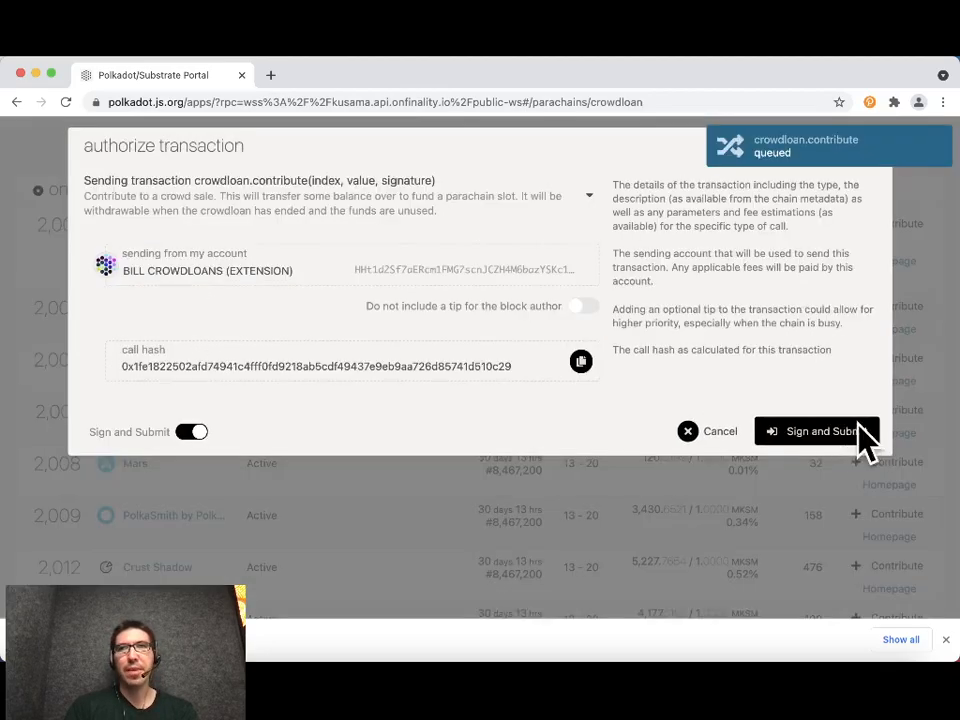
Step: Sign and submit the 0.15 KSM Bifrost contribution in the polkadot{.js} extension
left_click(817, 431)
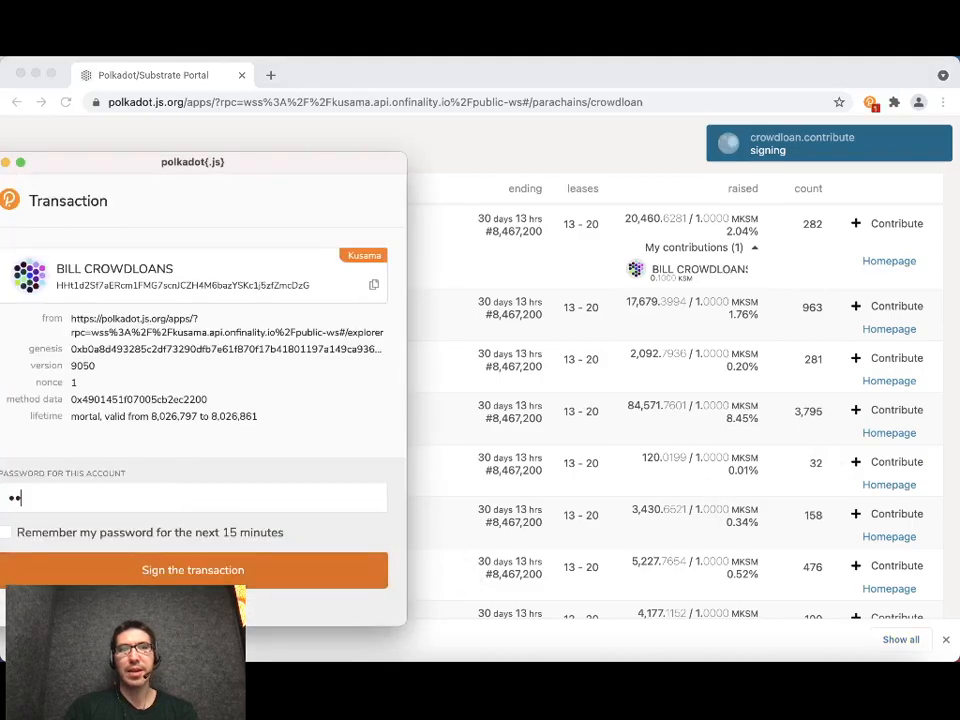
left_click(193, 570)
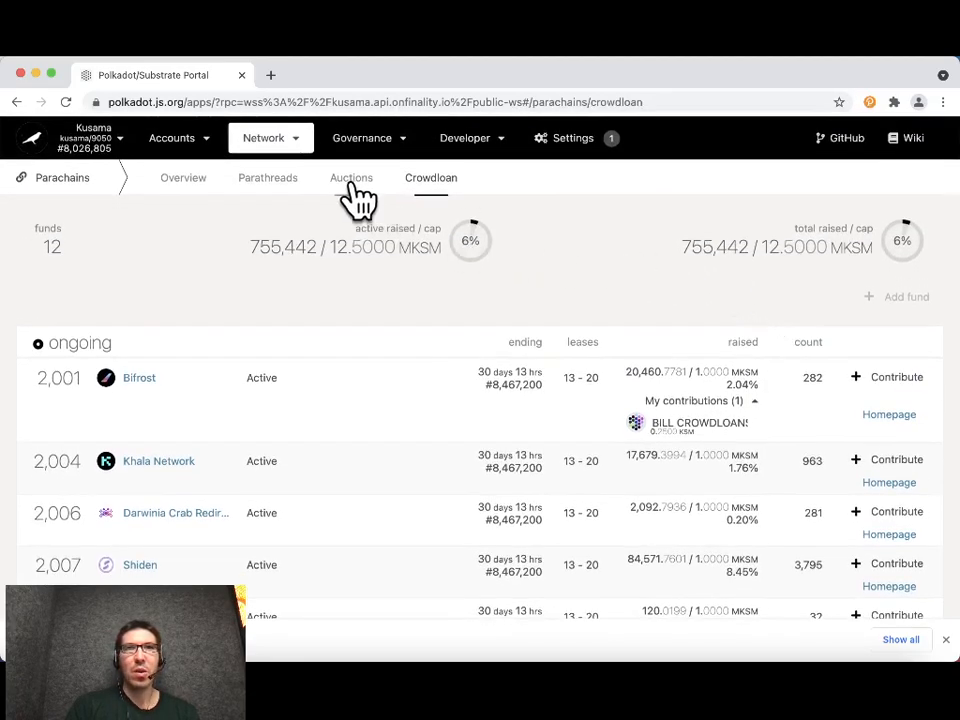
mouse_move(351, 177)
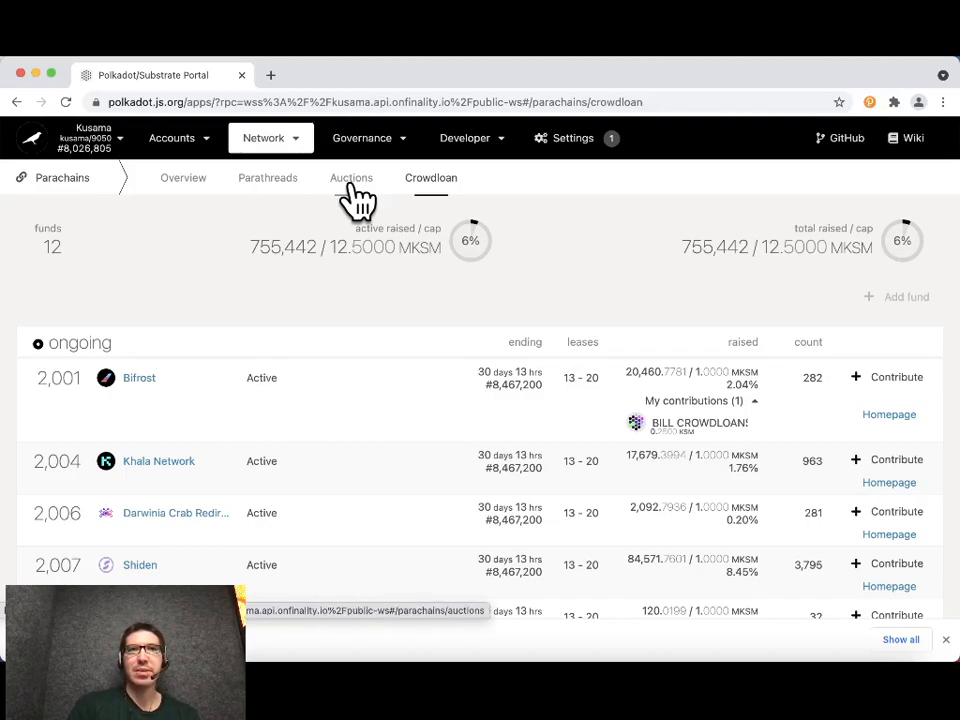
Step: Go to the Parachains Auctions tab to see Moonriver's latest bid
scroll("down", 3)
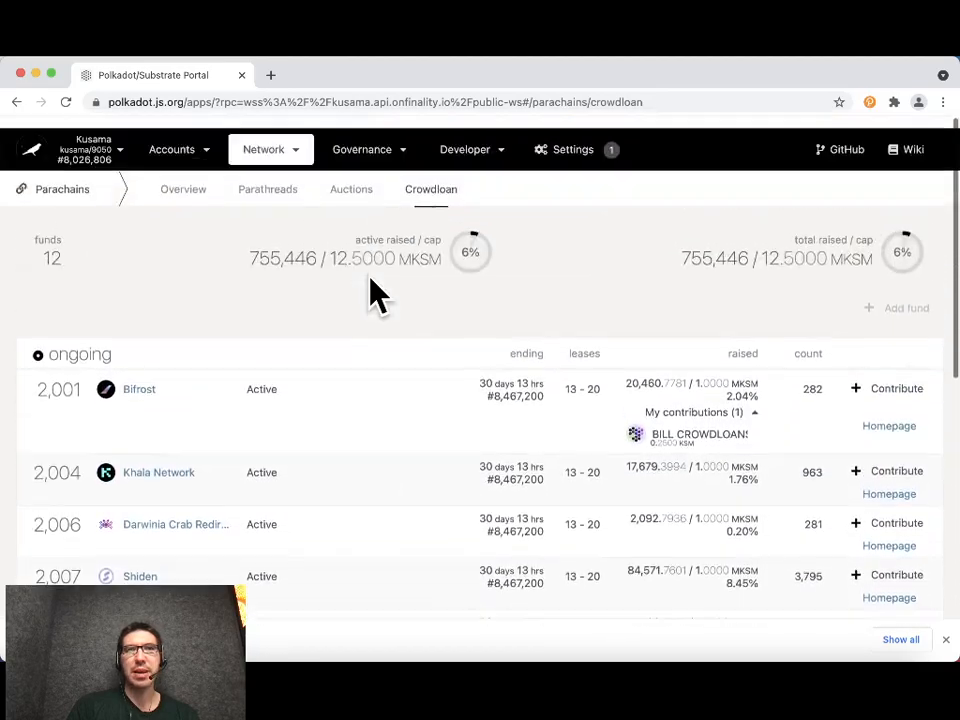
left_click(351, 189)
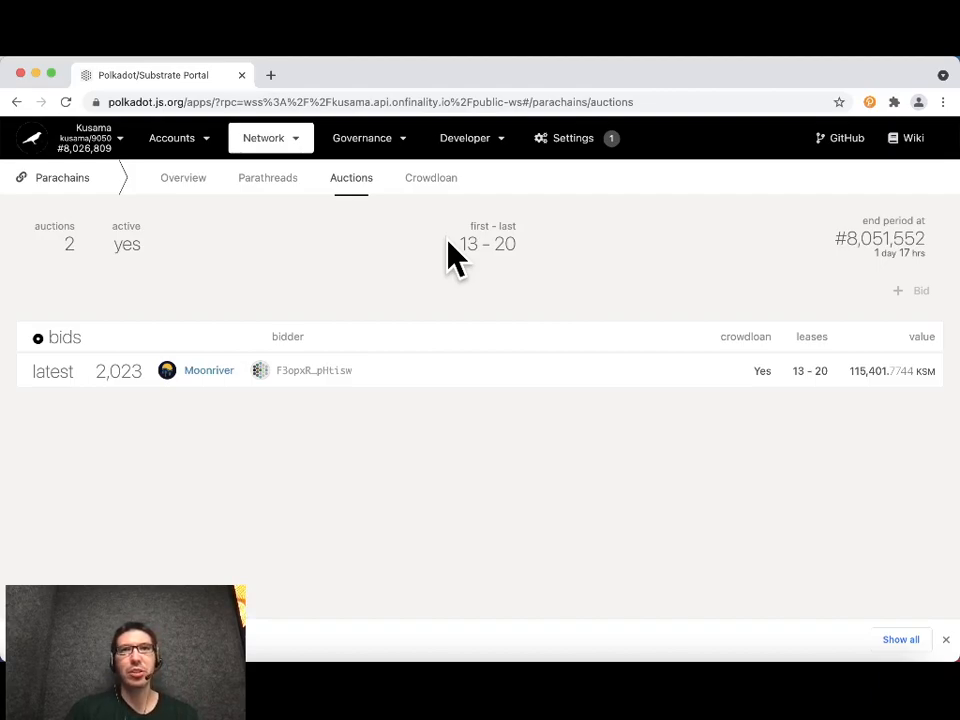
mouse_move(425, 190)
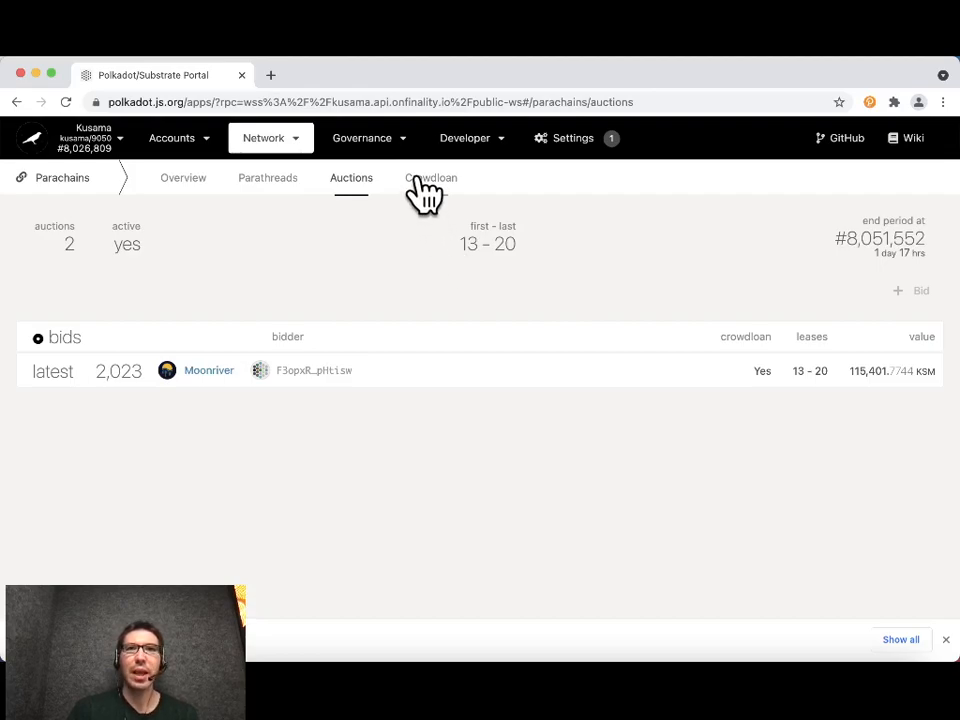
mouse_move(430, 184)
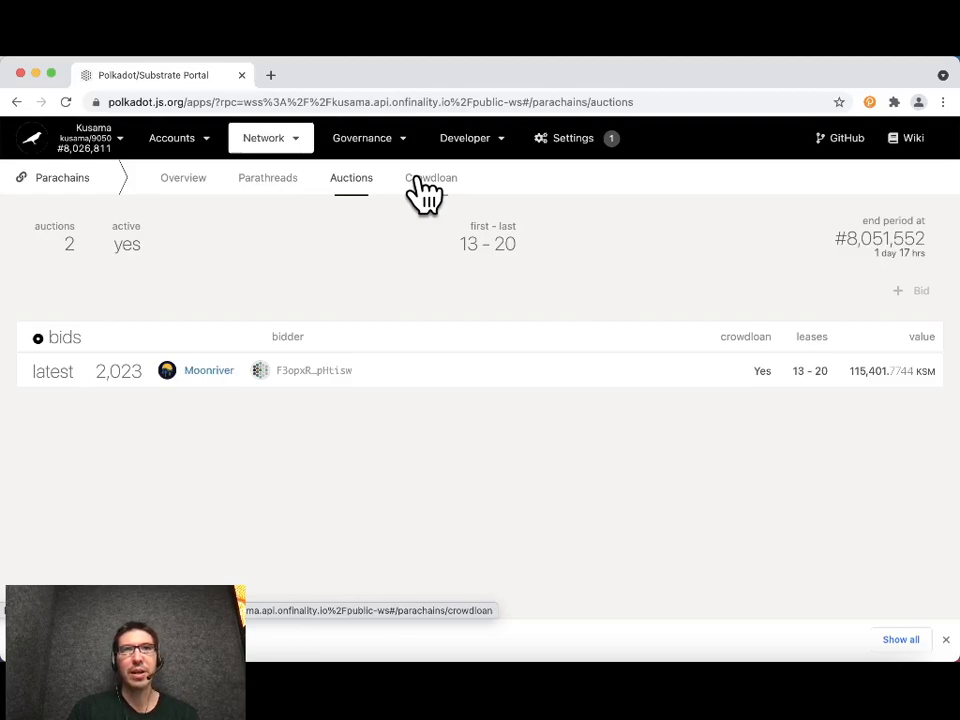
Step: Return to the Crowdloan tab showing 755,446 of 12.5 MKSM raised across 12 funds
left_click(430, 177)
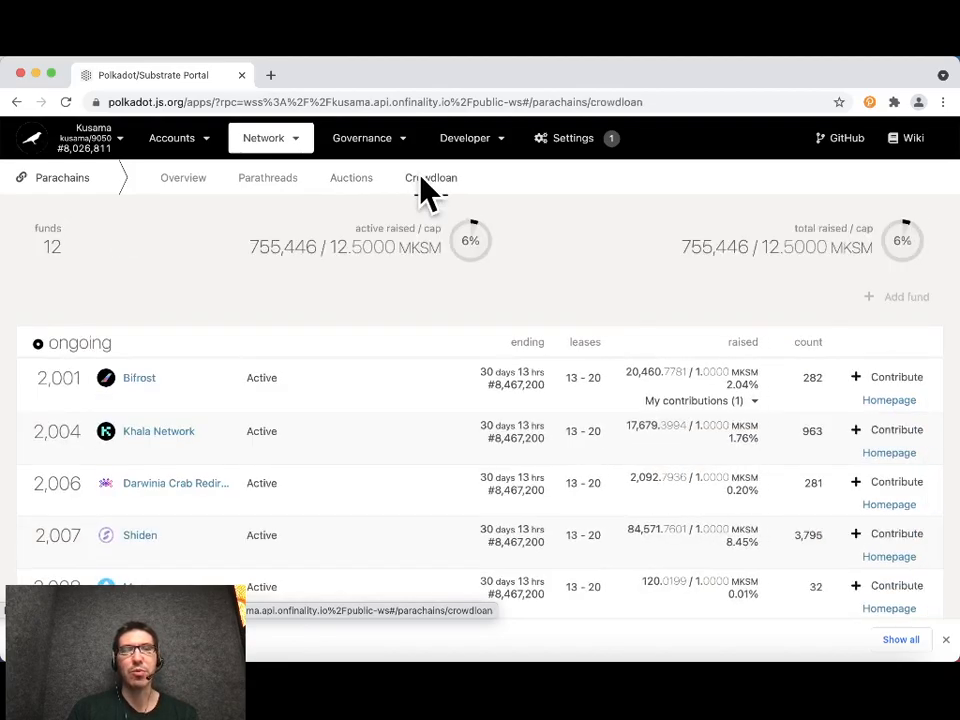